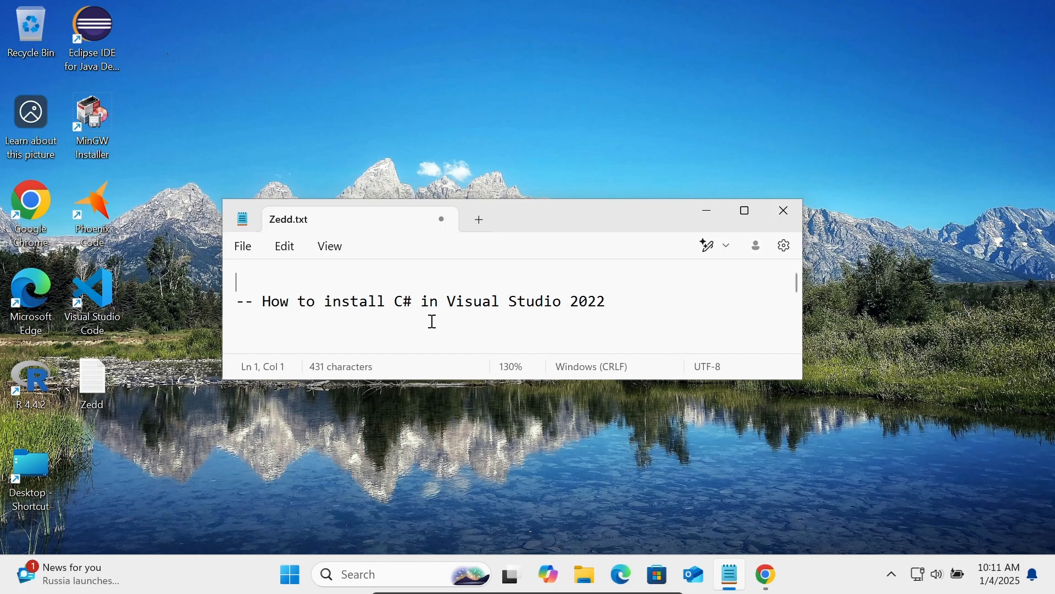
mouse_move(716, 234)
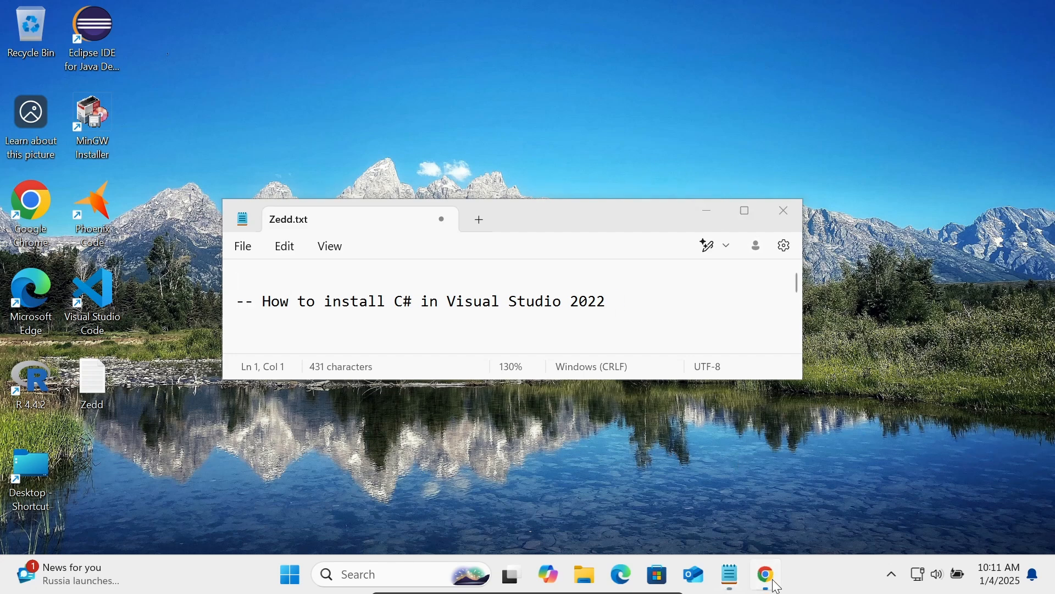
Step: Download Visual Studio Enterprise 2022 from visualstudio.microsoft.com in Chrome
click(764, 574)
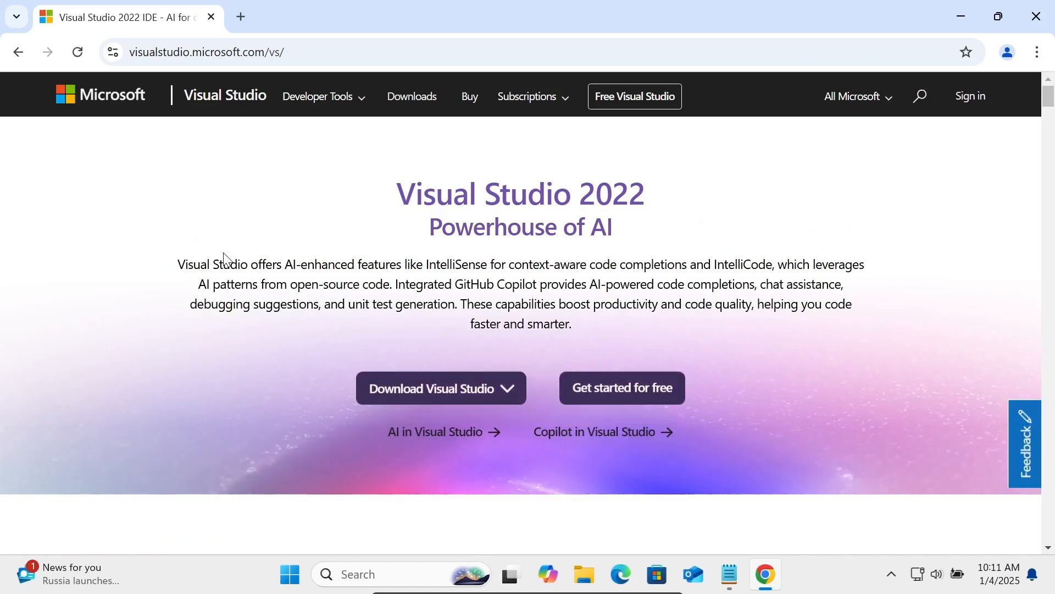
click(441, 388)
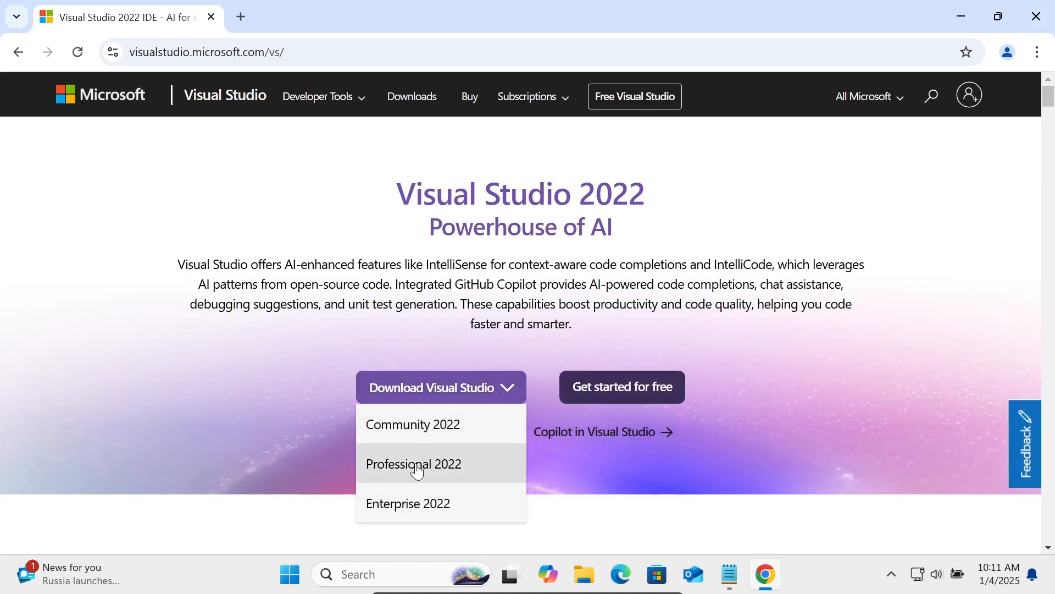
mouse_move(406, 504)
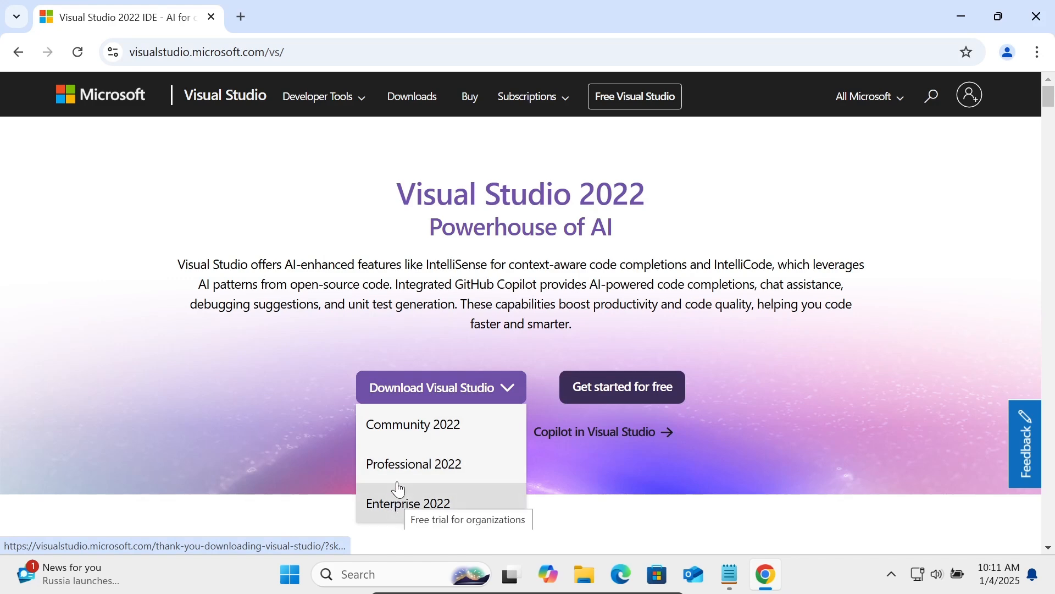
mouse_move(414, 464)
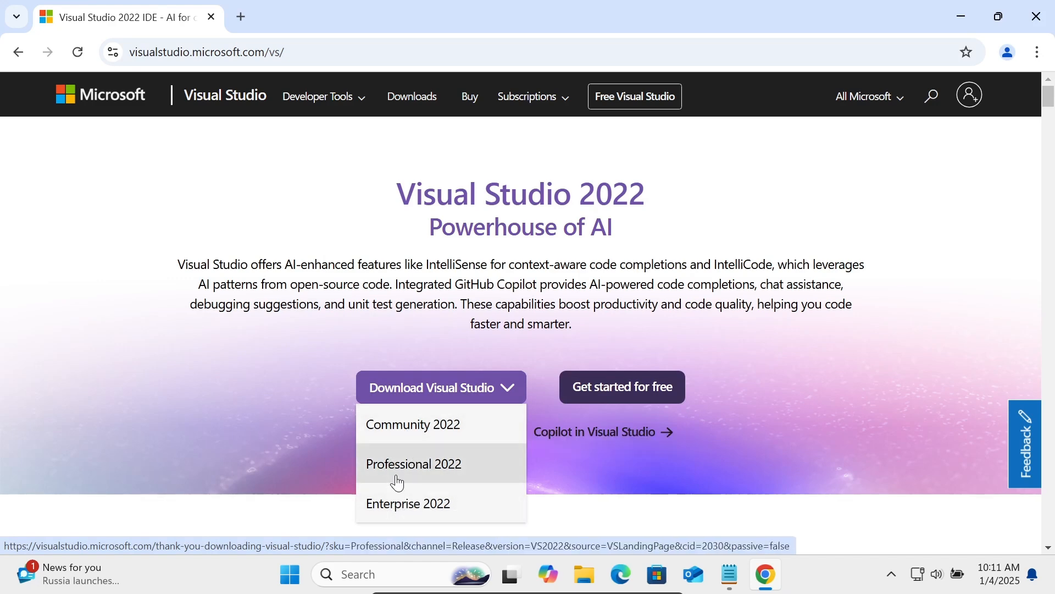
mouse_move(408, 504)
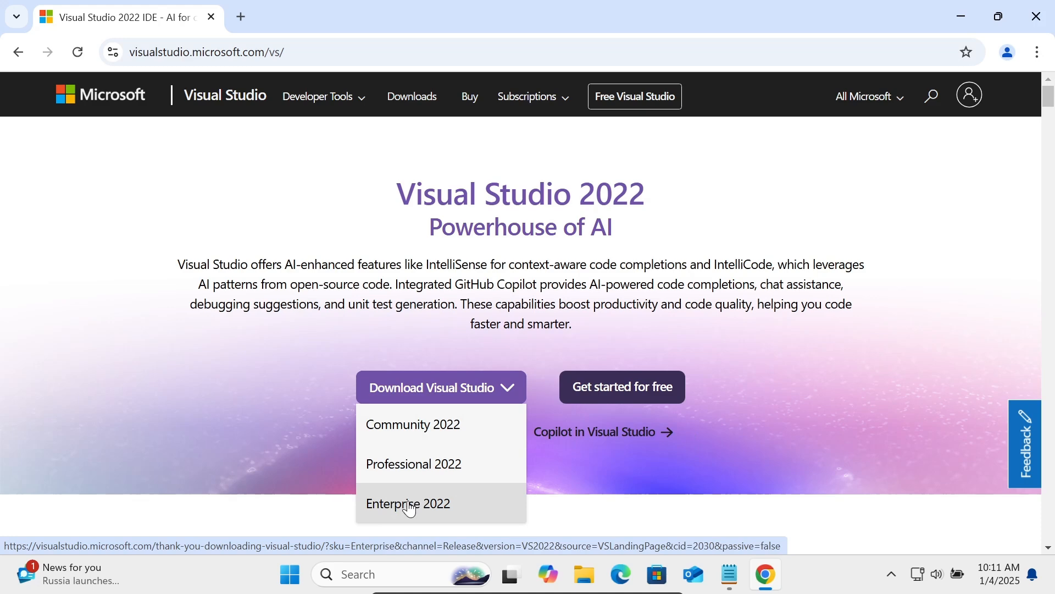
click(408, 504)
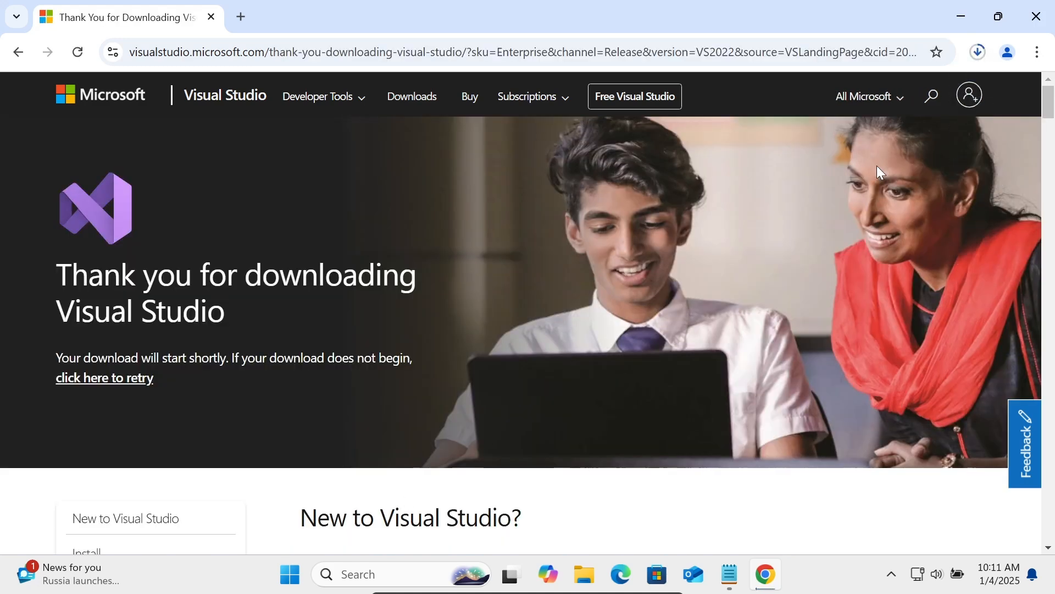
Step: Run VisualStudioSetup.exe from Chrome's recent downloads list
click(973, 51)
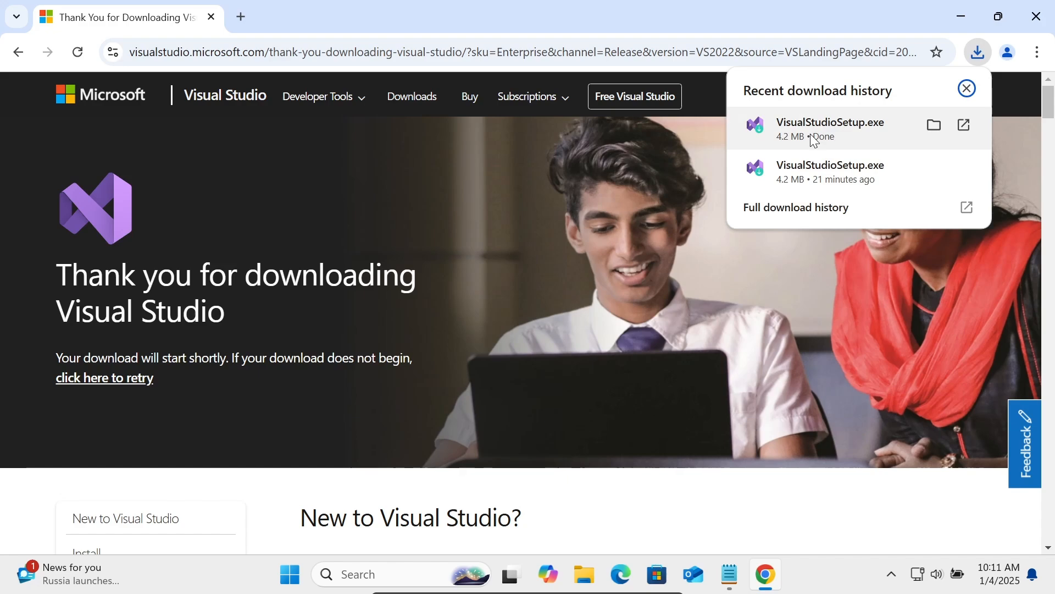
click(966, 88)
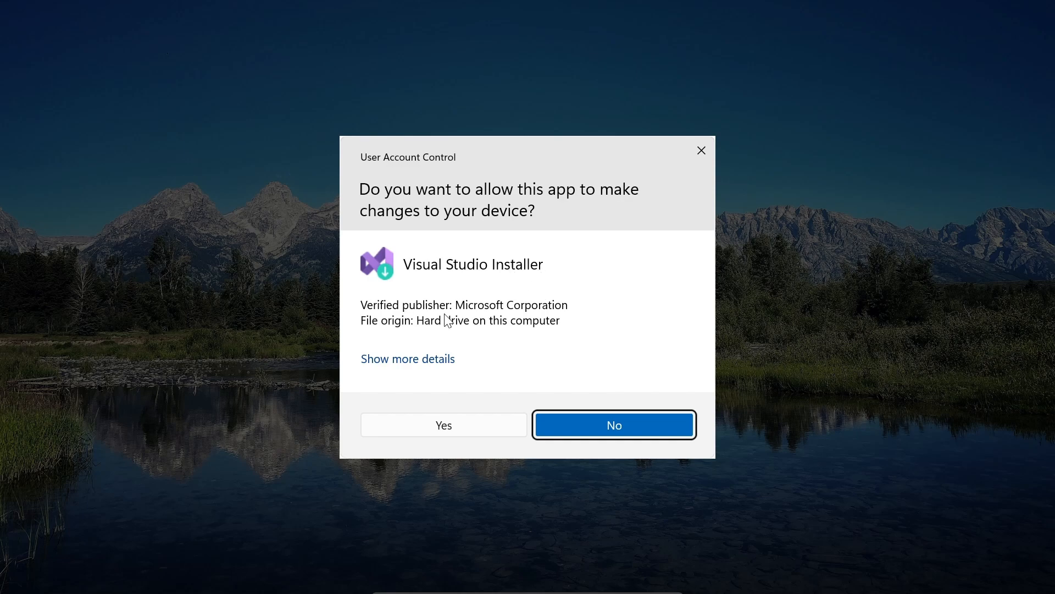
mouse_move(413, 427)
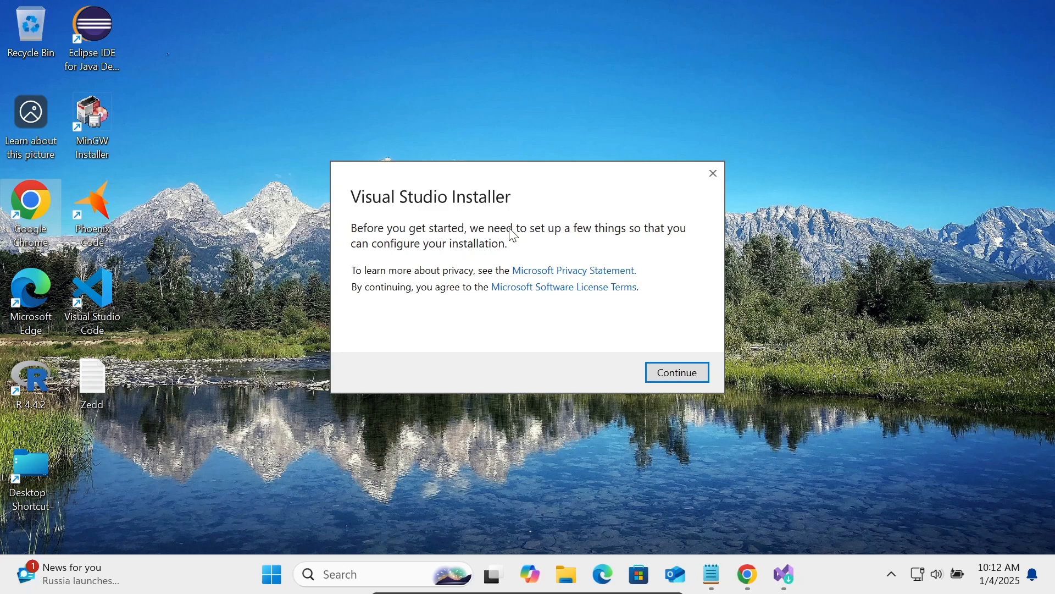
Step: Accept the installer terms with Continue so it prepares itself
click(676, 372)
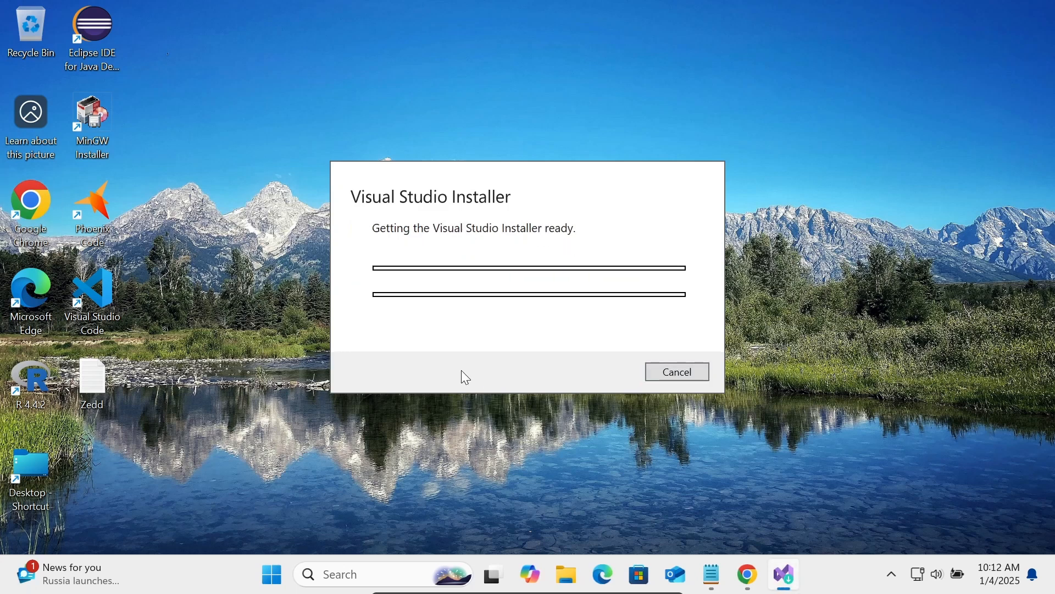
mouse_move(467, 247)
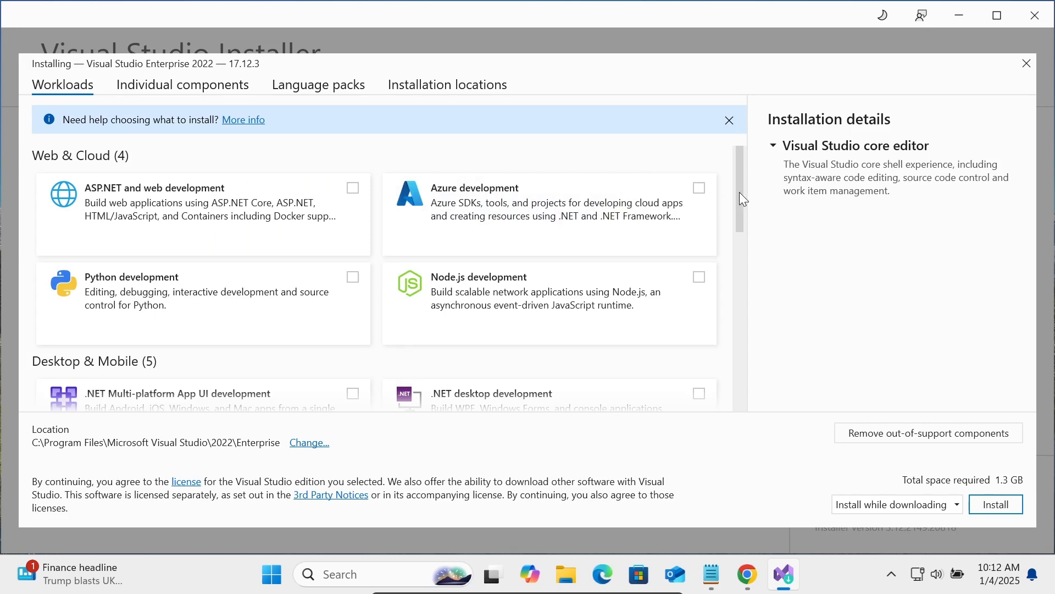
Step: Check the .NET desktop development and Windows application development workloads (18.02 GB total)
scroll(down, 3)
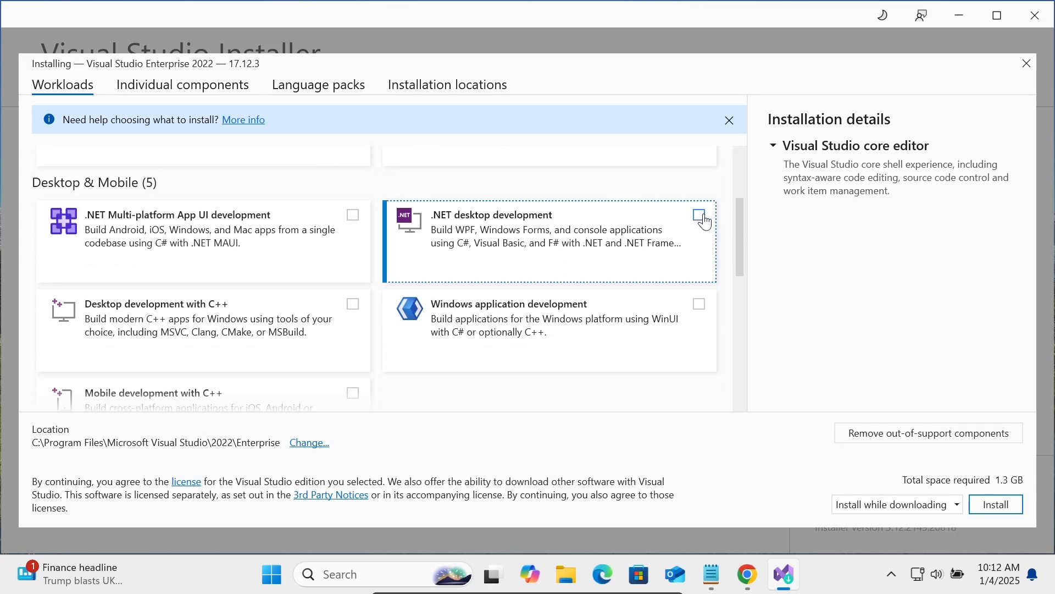
mouse_move(704, 221)
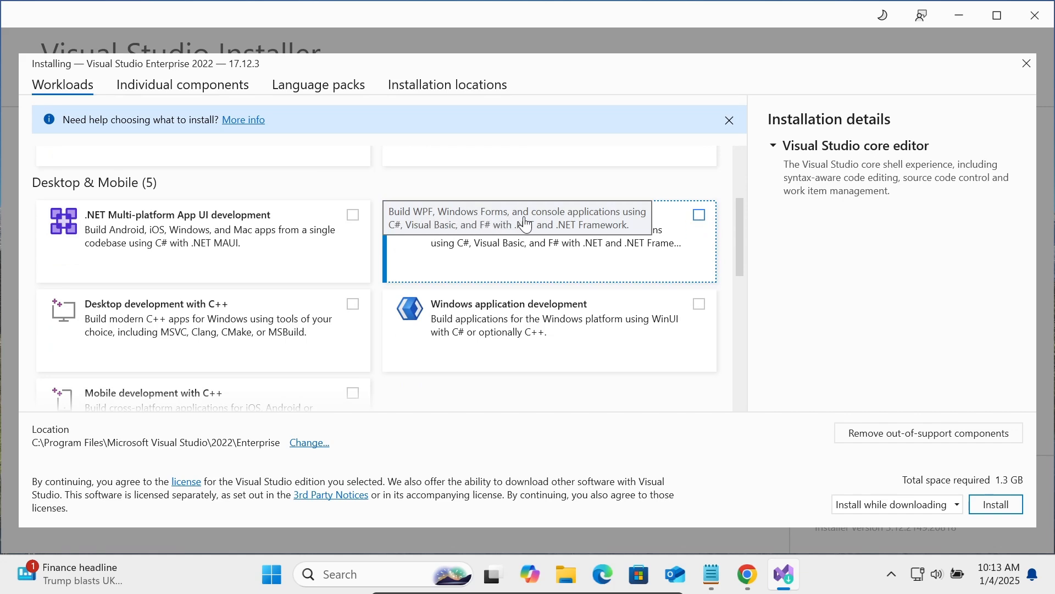
mouse_move(586, 222)
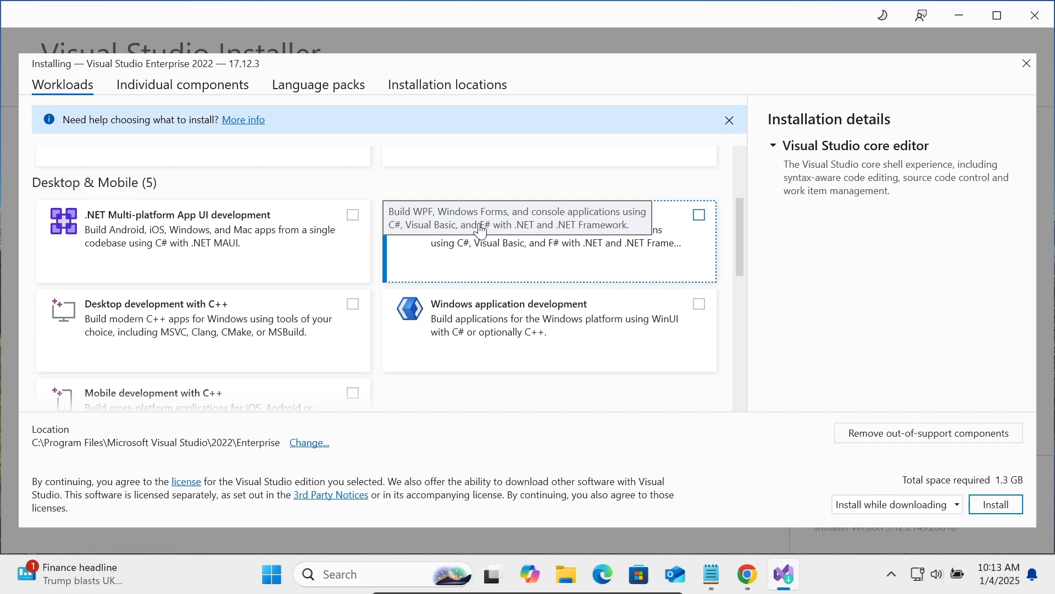
mouse_move(567, 229)
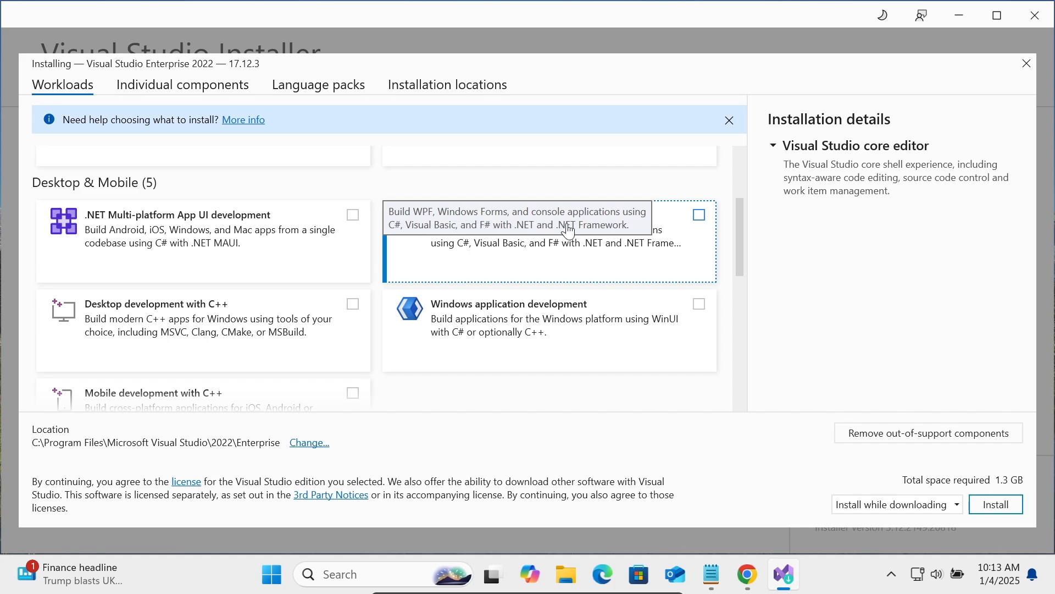
mouse_move(707, 221)
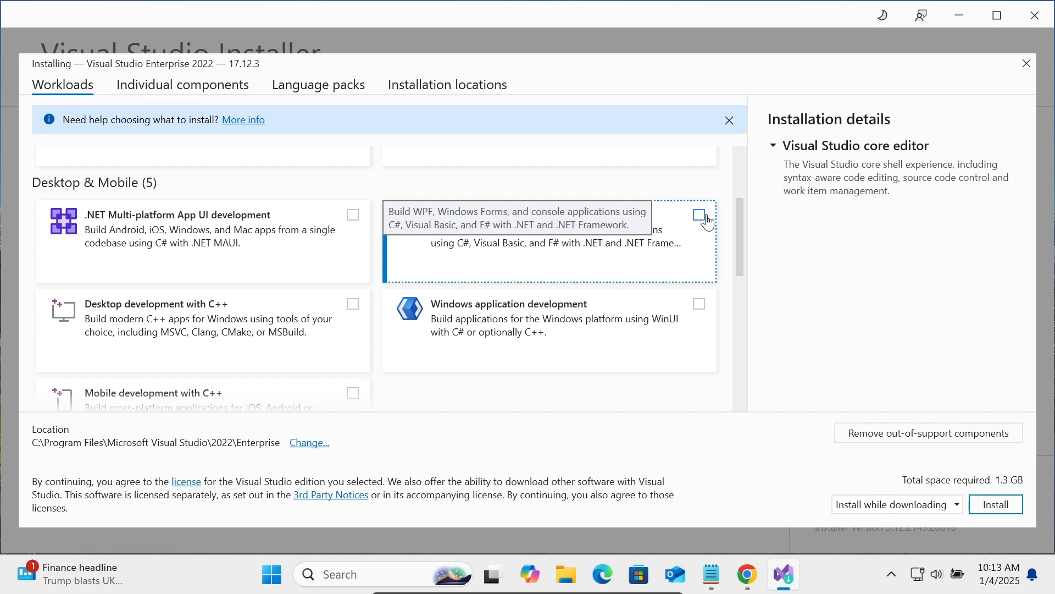
click(699, 215)
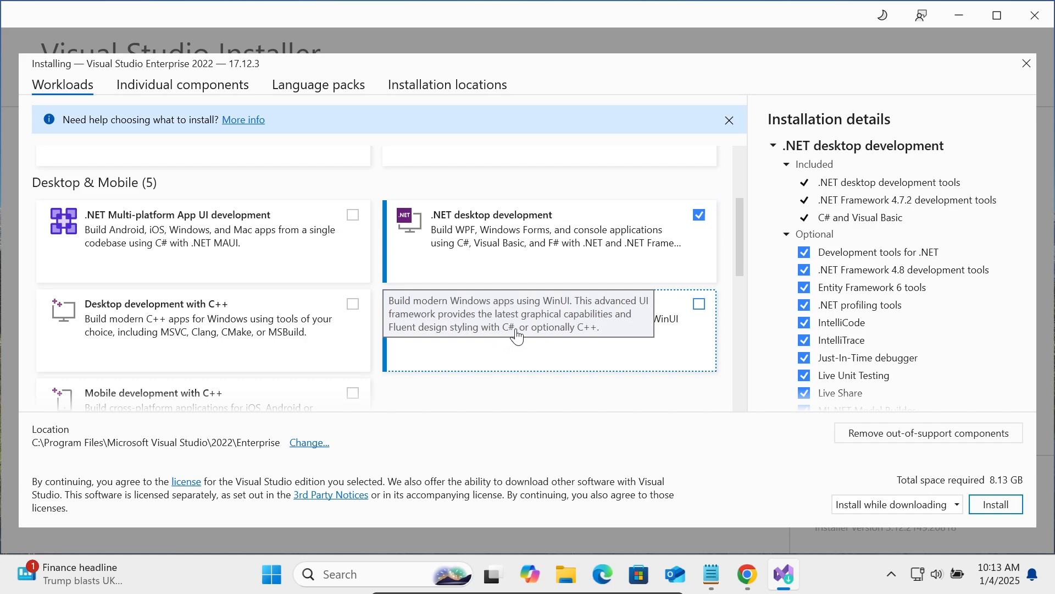
click(700, 304)
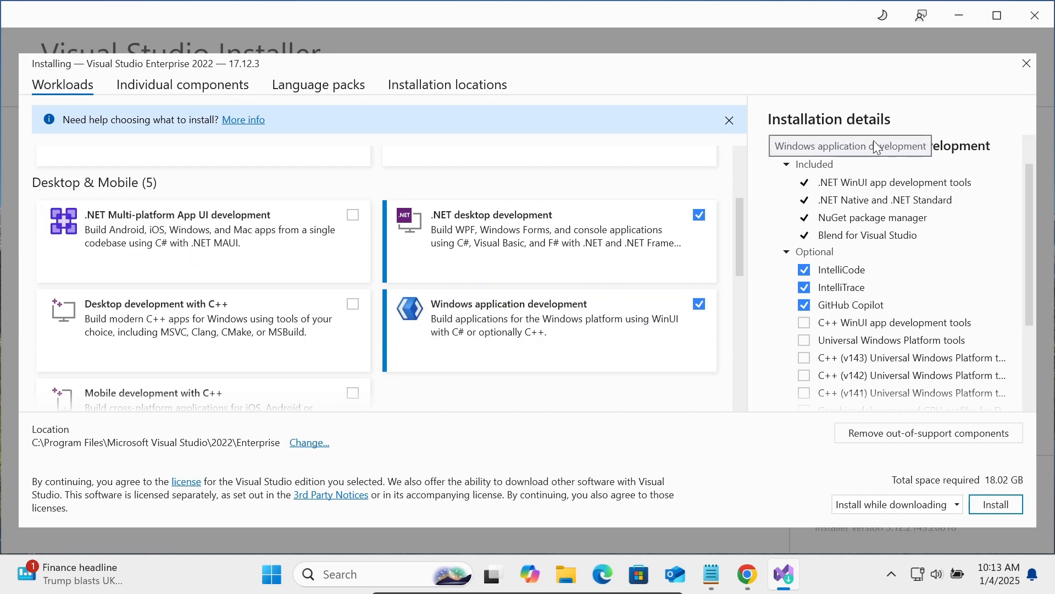
mouse_move(931, 250)
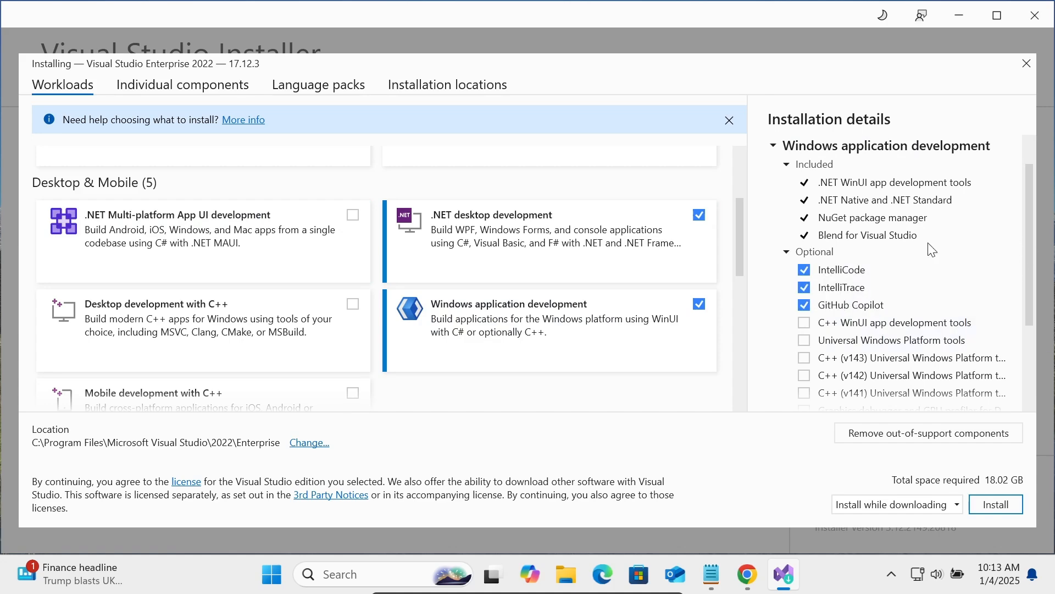
scroll(down, 3)
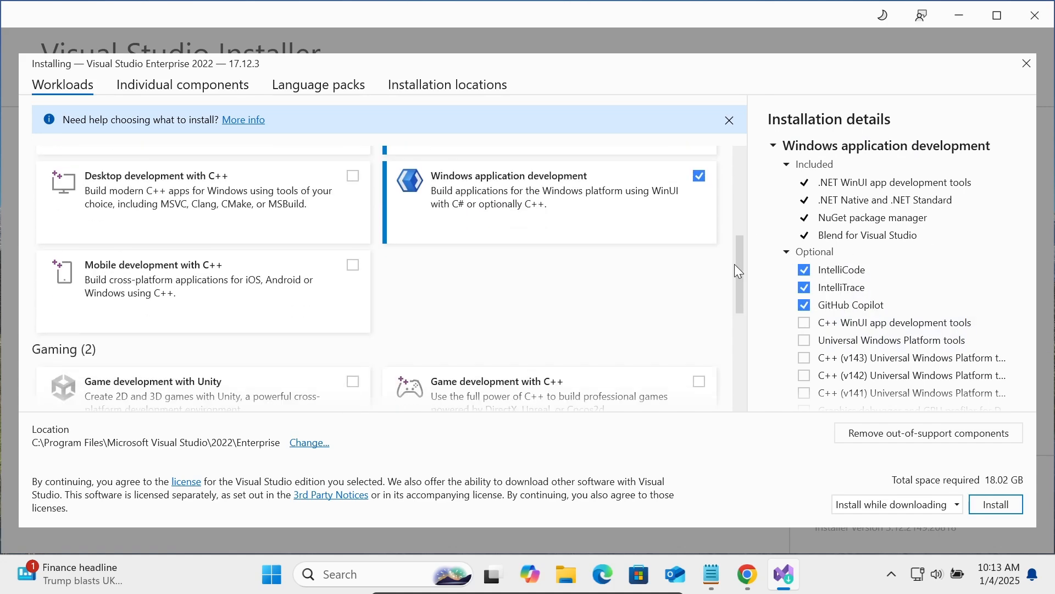
scroll(down, 3)
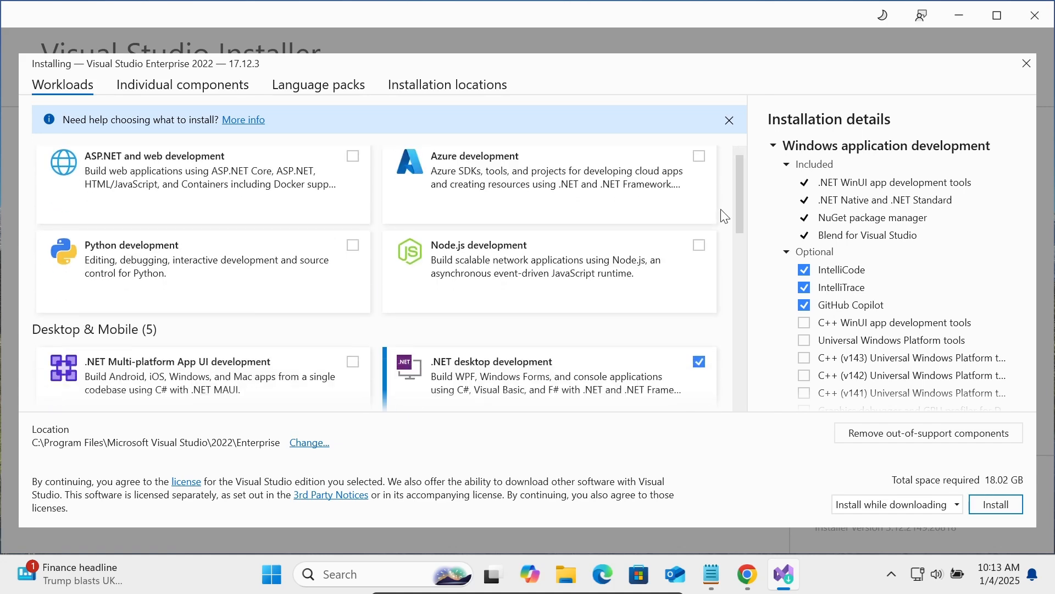
scroll(down, 3)
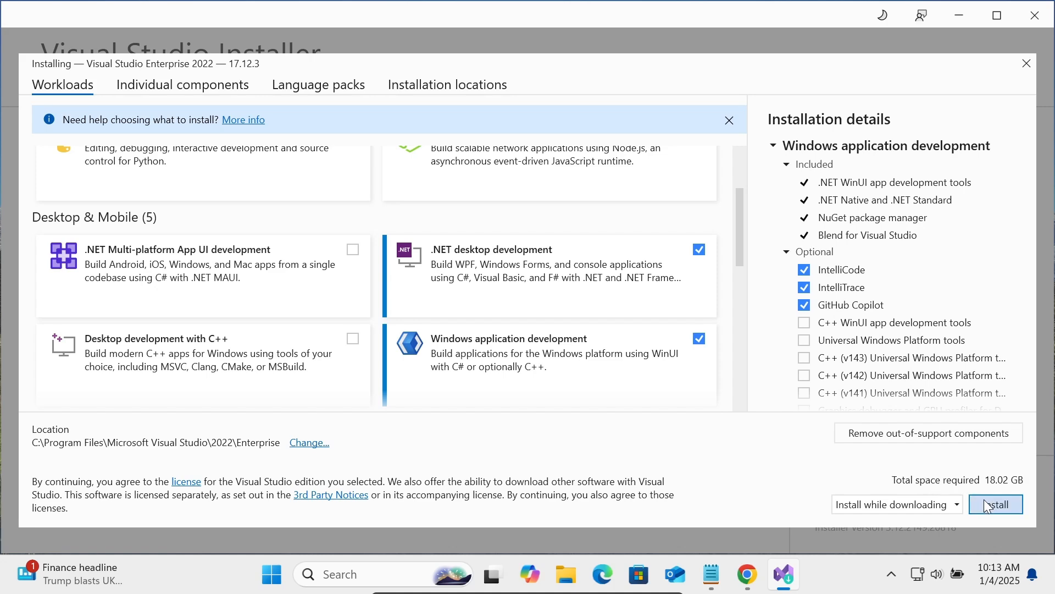
Step: Start installing Visual Studio Enterprise 2022 with the chosen workloads
click(996, 503)
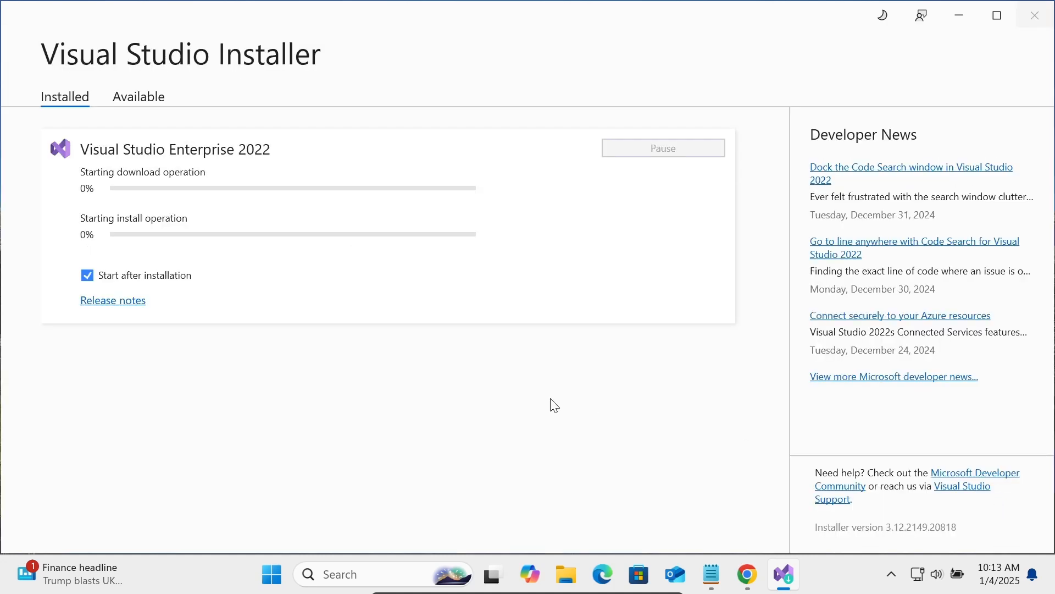
mouse_move(194, 166)
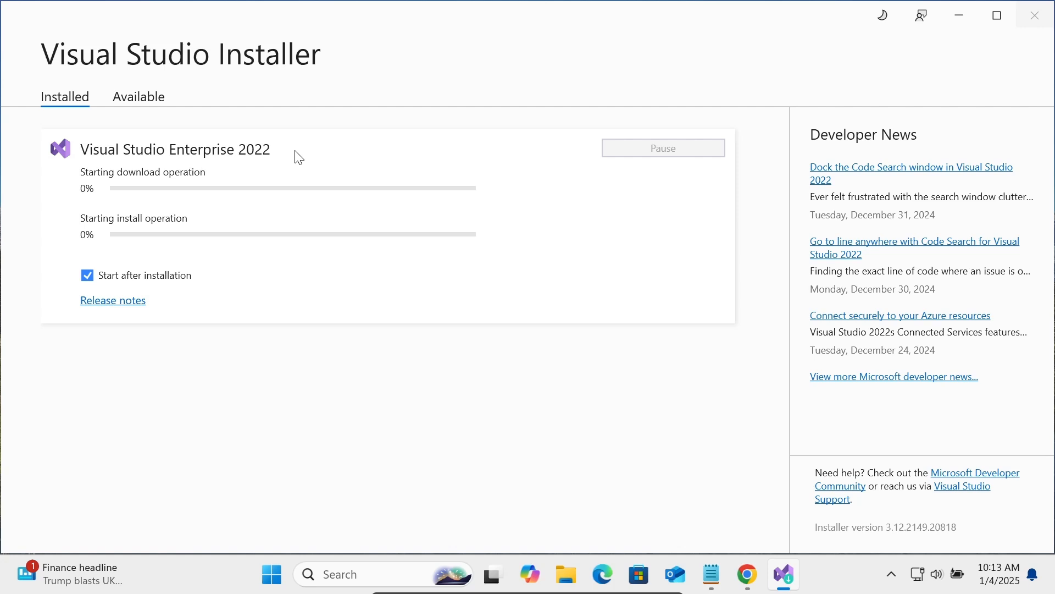
mouse_move(125, 181)
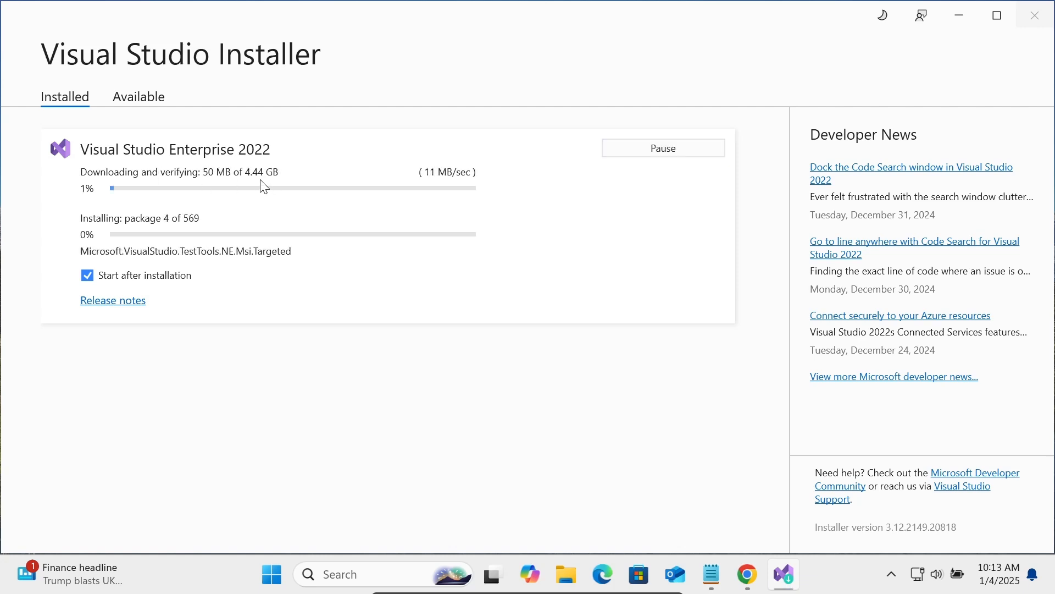
mouse_move(283, 185)
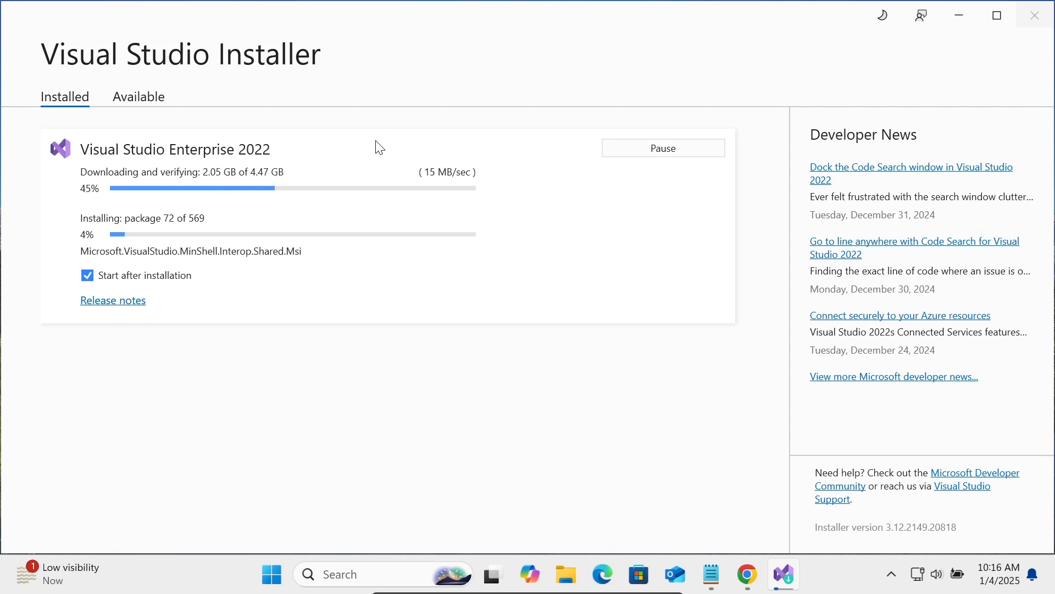
mouse_move(412, 112)
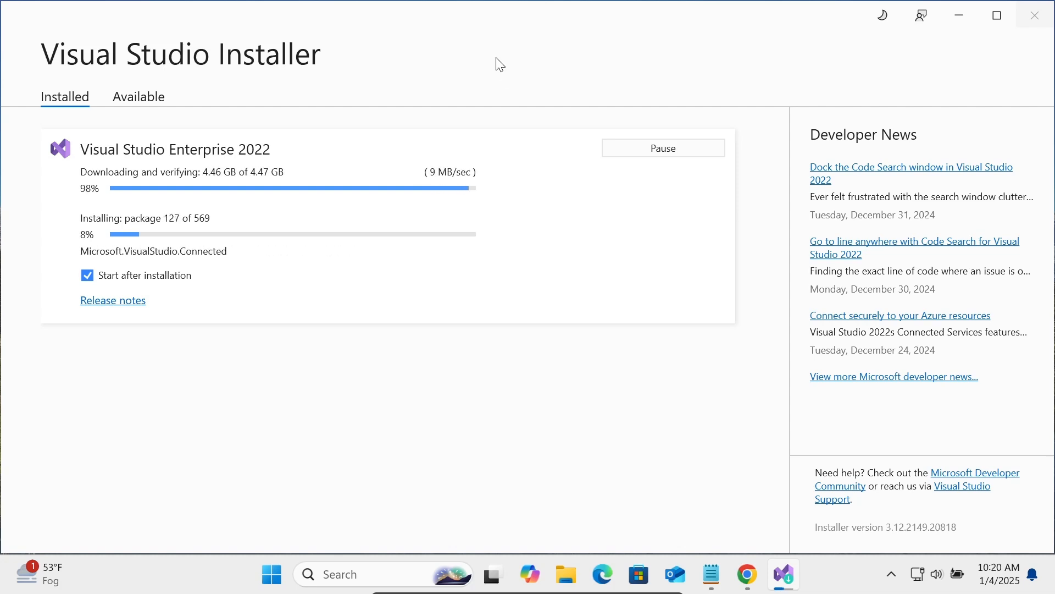
mouse_move(476, 83)
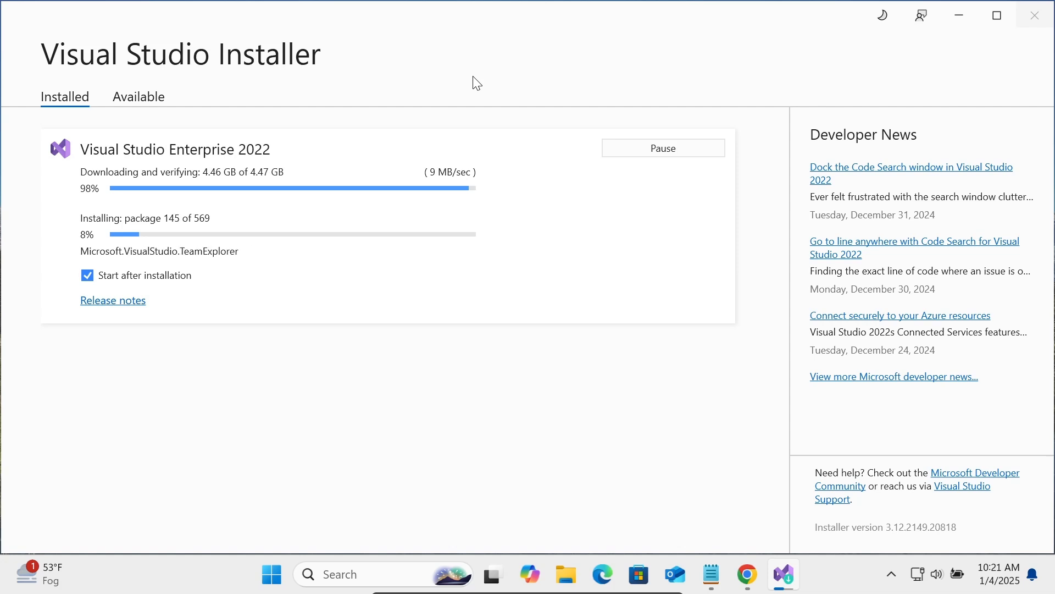
mouse_move(448, 140)
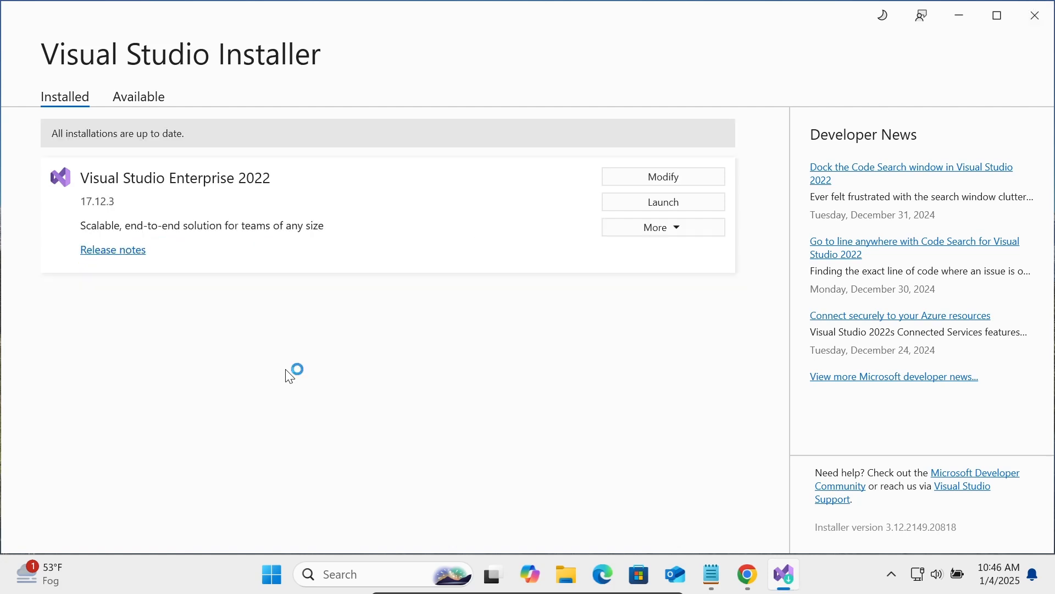
Step: Launch the newly installed Visual Studio Enterprise 2022 from the installer
click(662, 201)
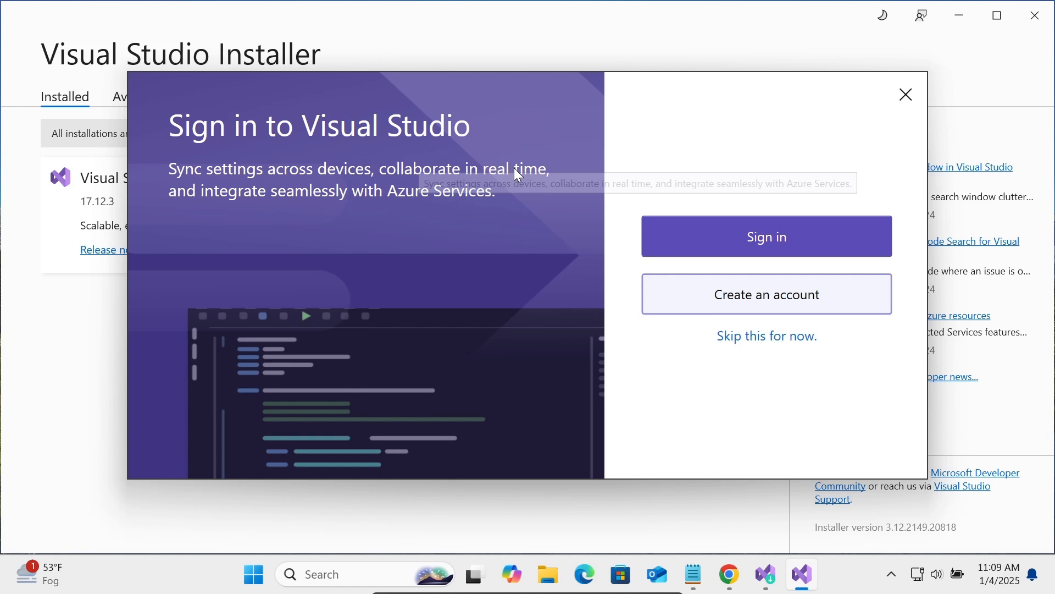
mouse_move(758, 248)
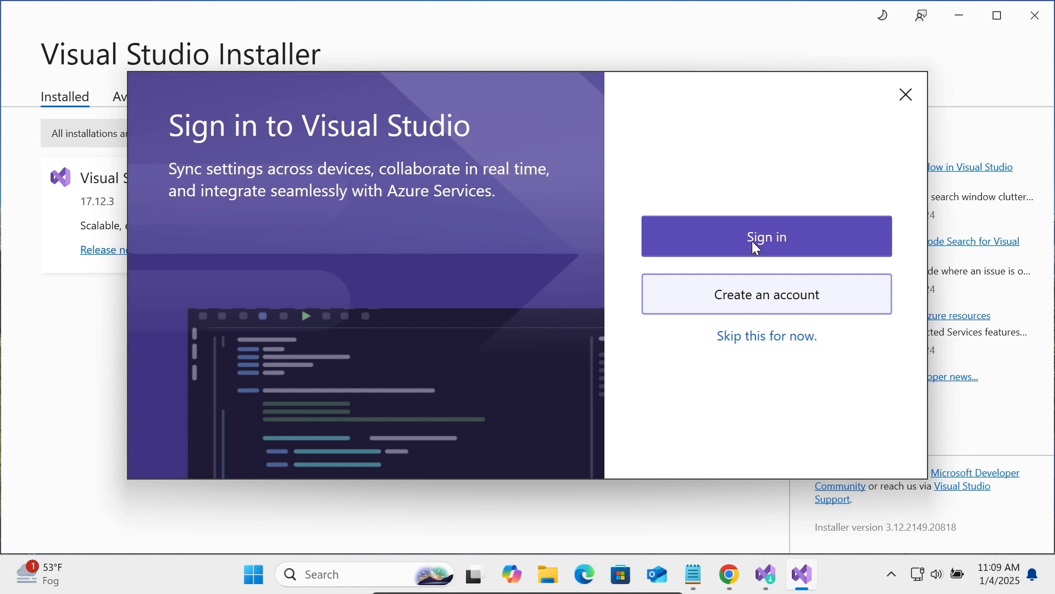
mouse_move(766, 336)
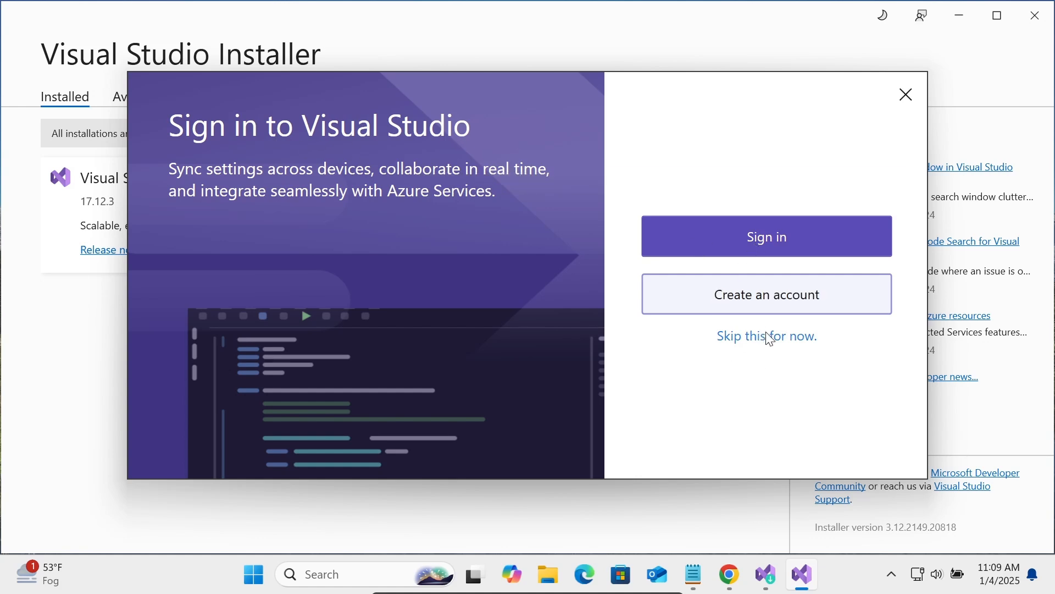
Step: Skip sign-in, keep General development settings with the Blue theme, and start Visual Studio
click(766, 336)
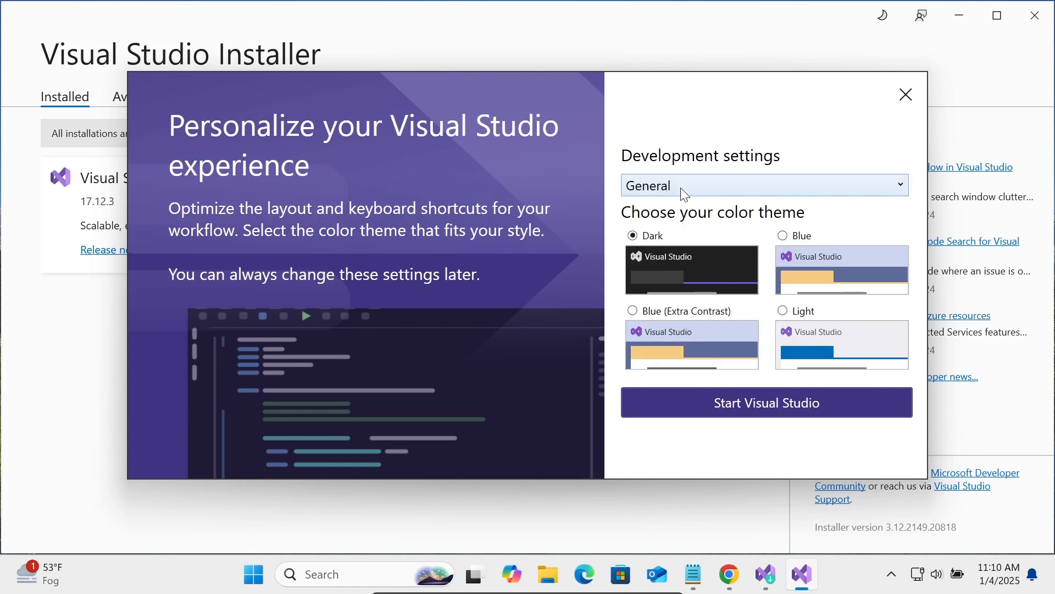
click(763, 185)
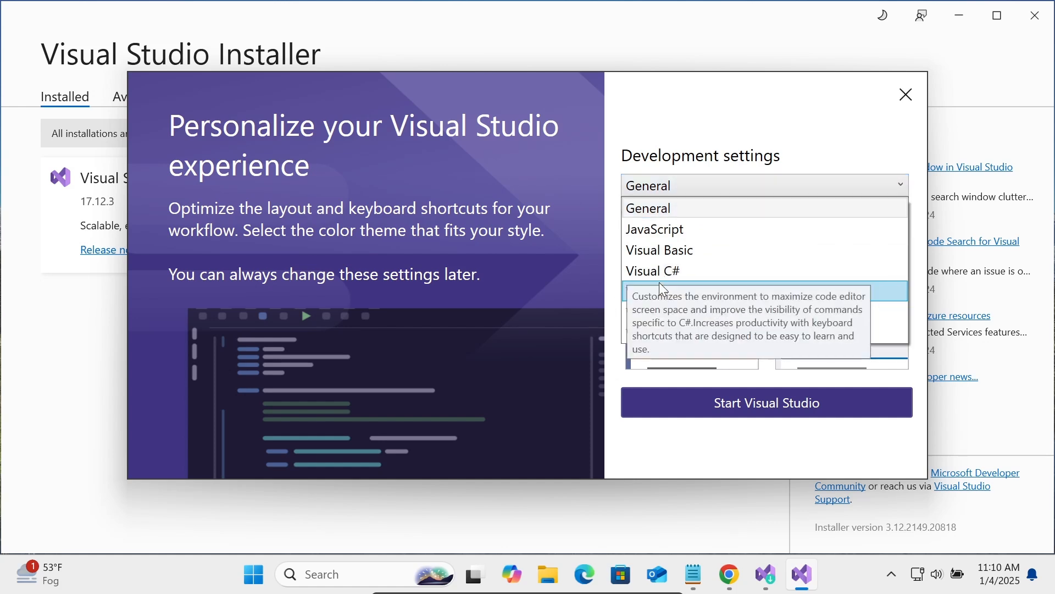
click(647, 208)
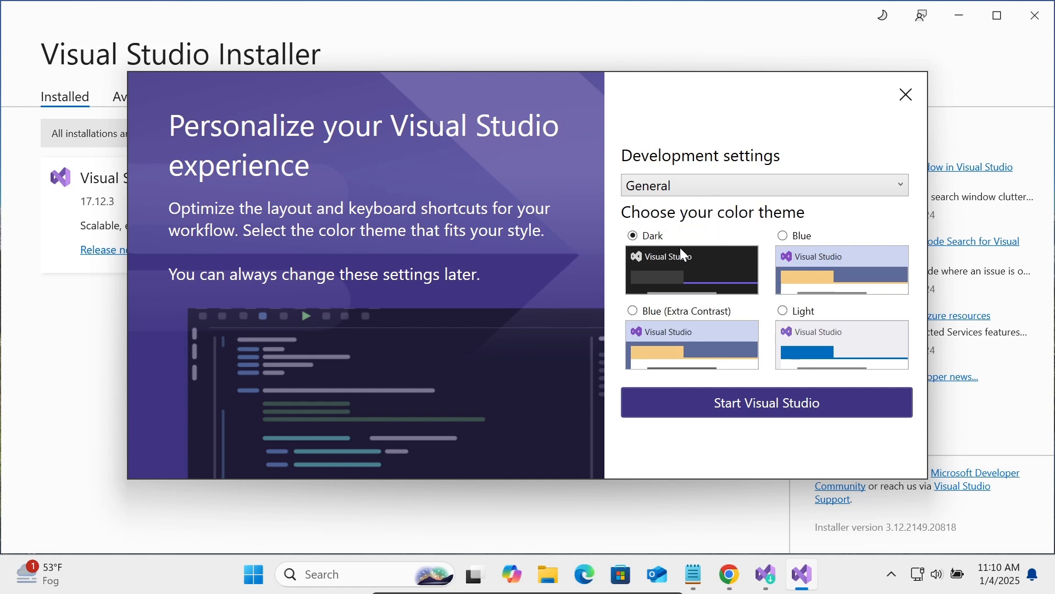
mouse_move(798, 246)
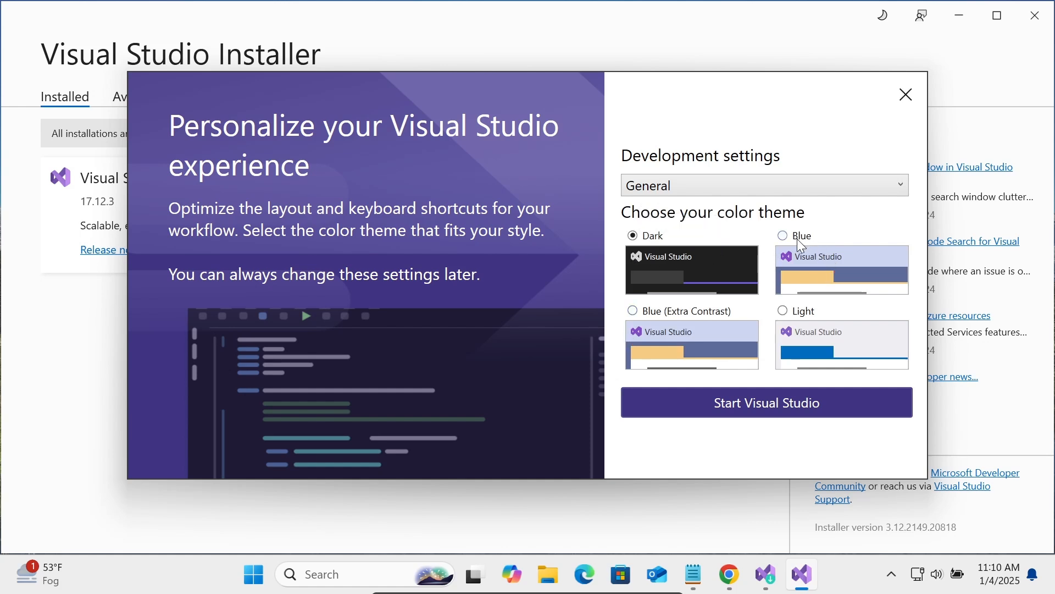
click(781, 236)
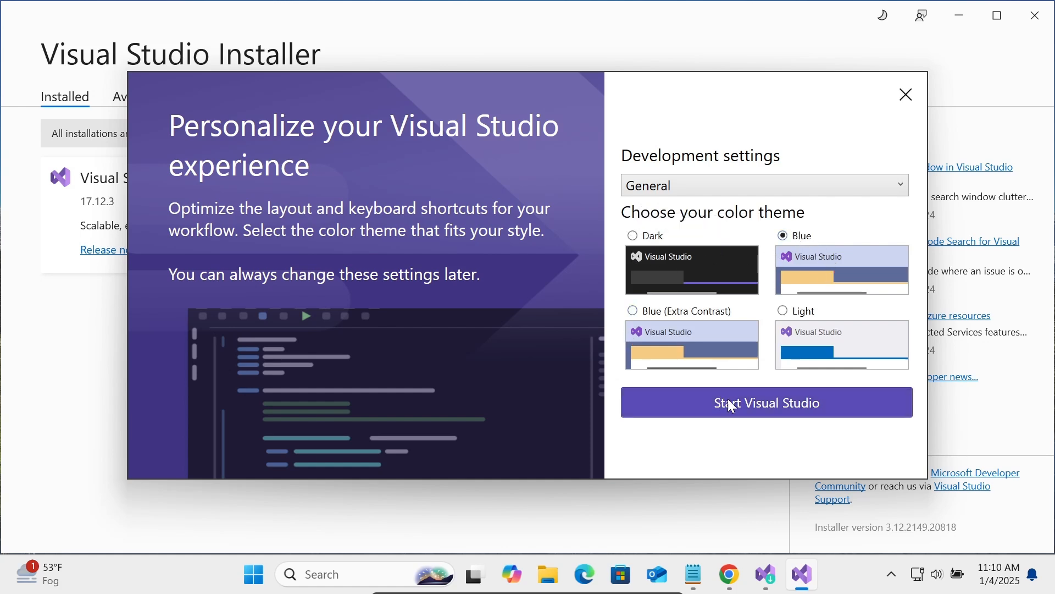
click(766, 402)
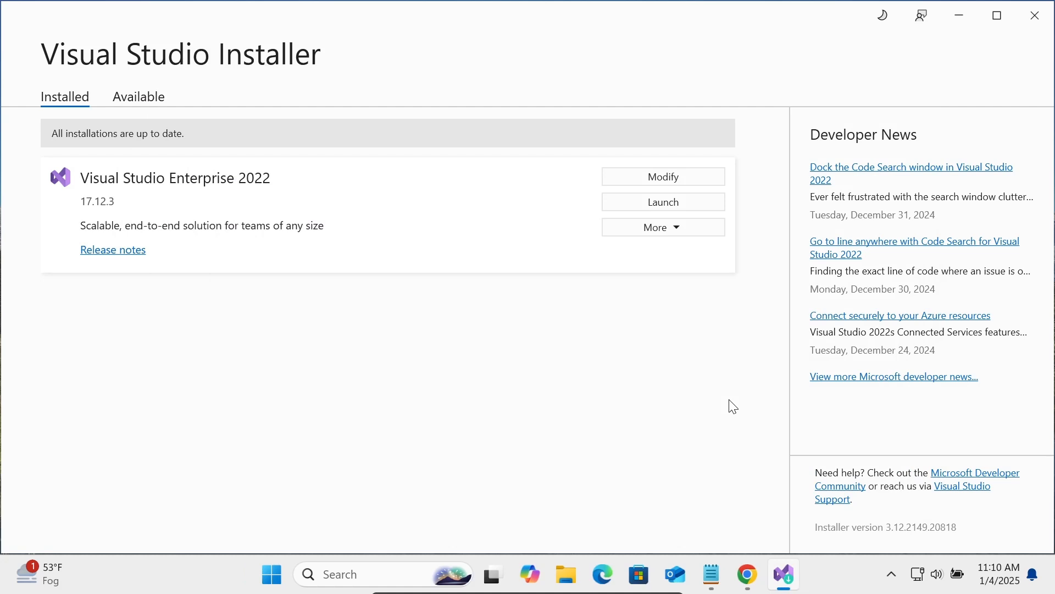
Step: Let Visual Studio 2022 load to its start window with Get started options
click(662, 201)
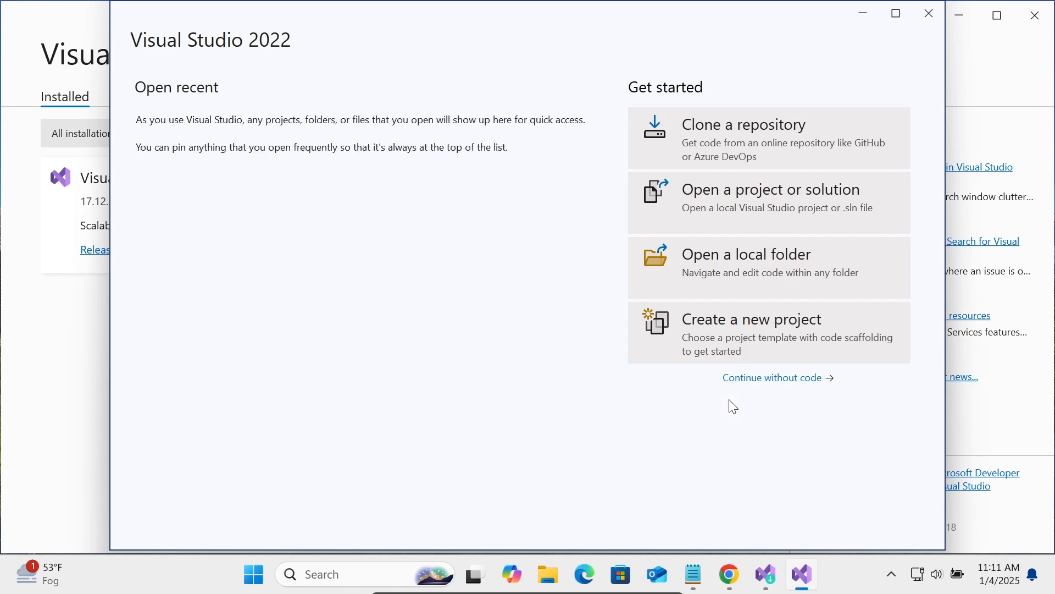
mouse_move(315, 86)
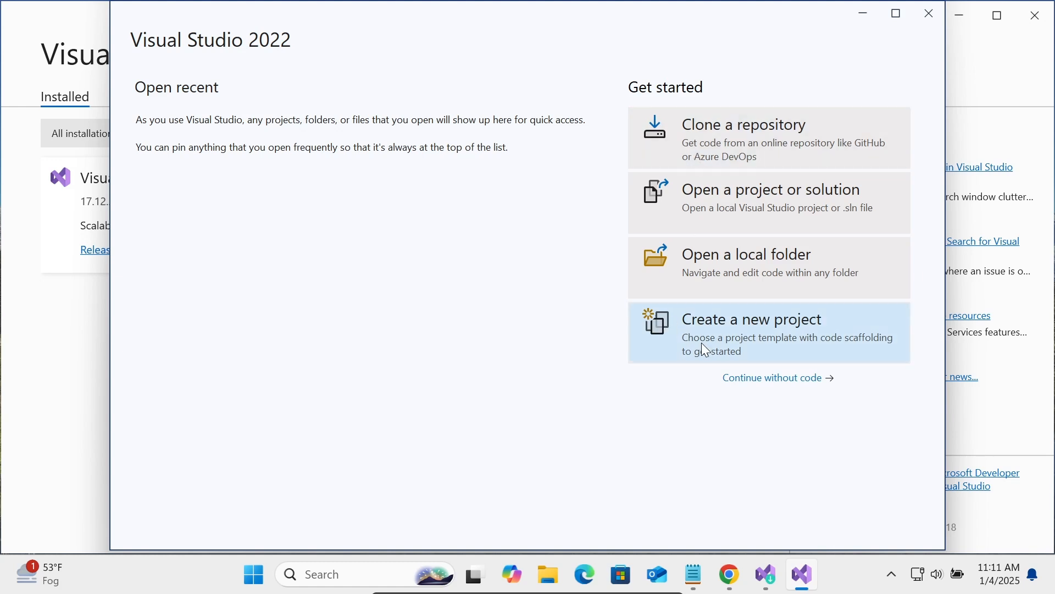
Step: Begin a new project and filter the templates to the C# language
click(751, 319)
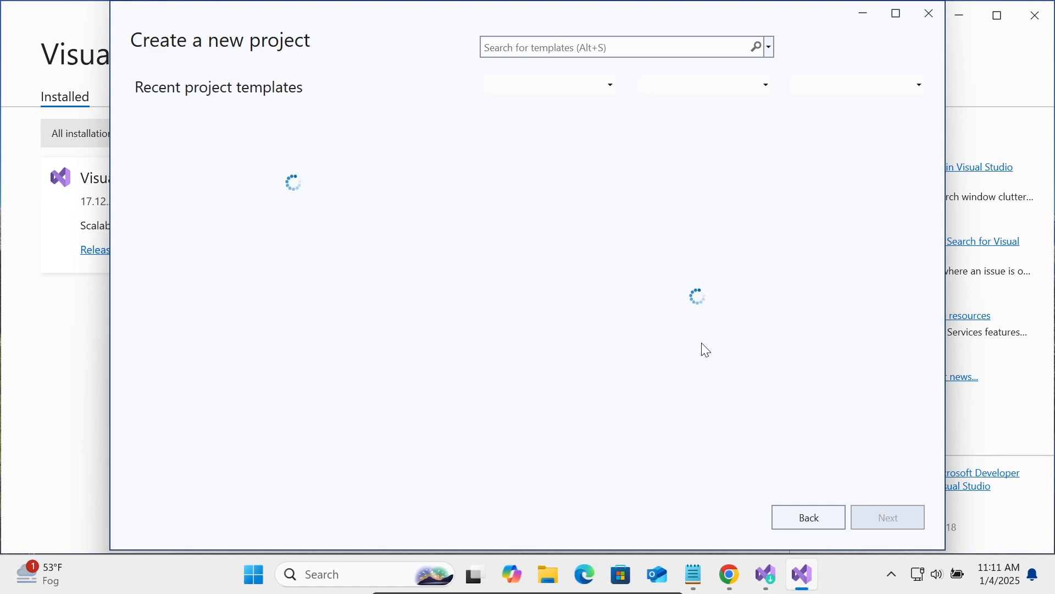
mouse_move(275, 95)
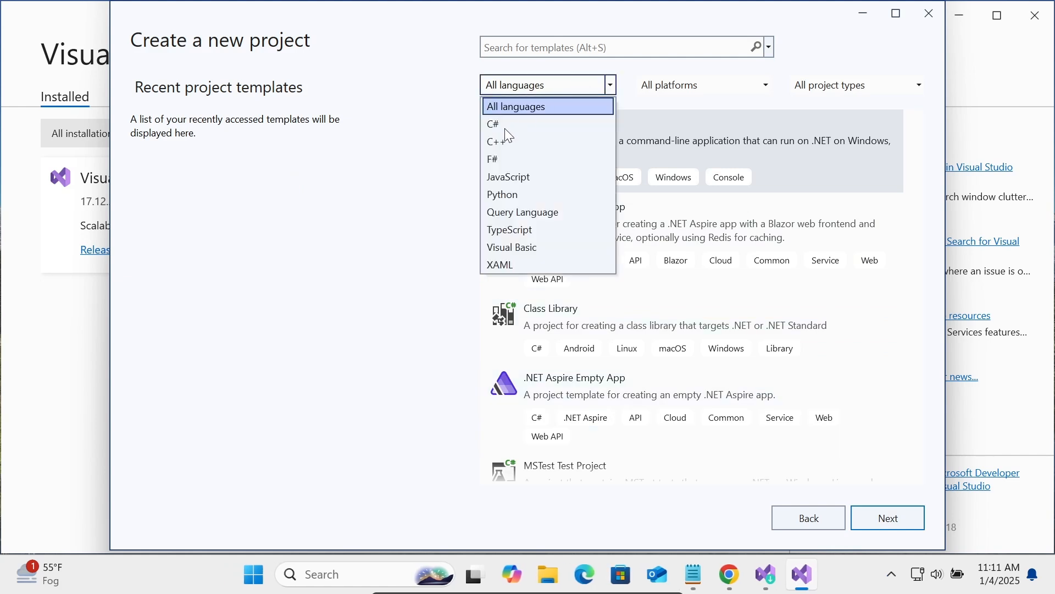
click(494, 124)
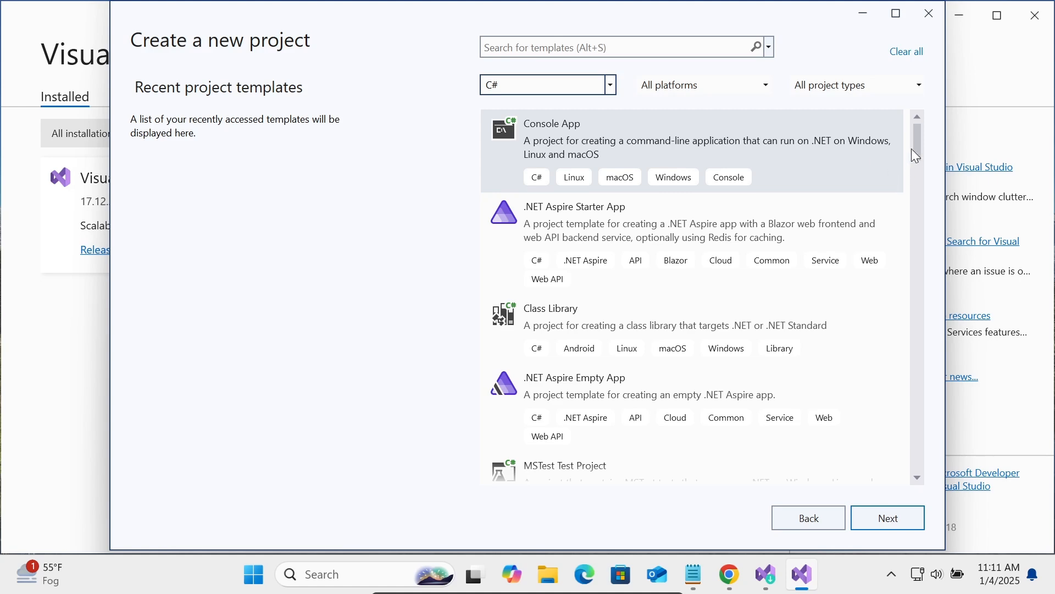
scroll(down, 3)
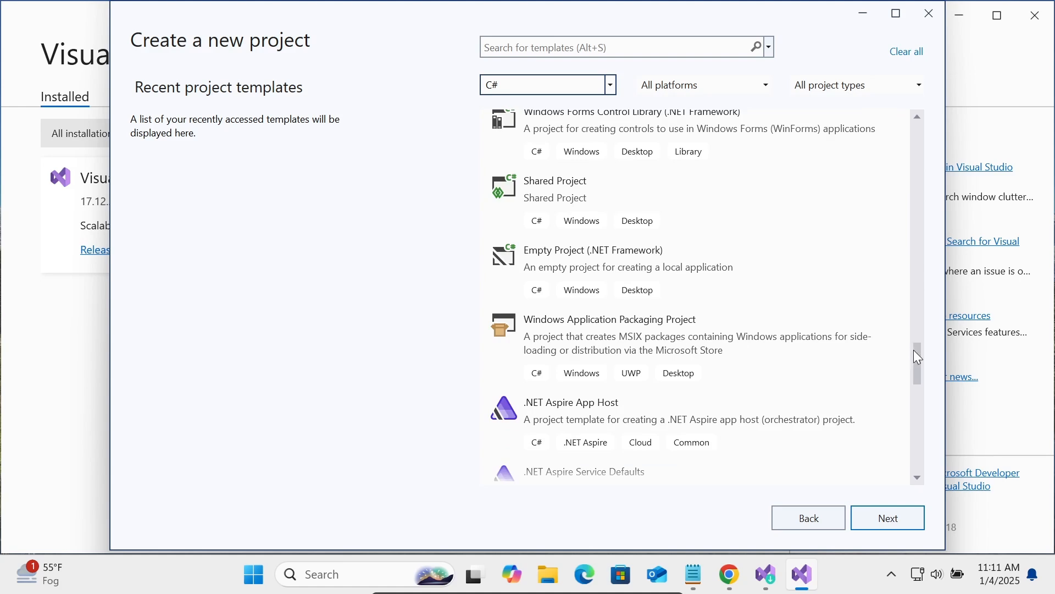
scroll(down, 3)
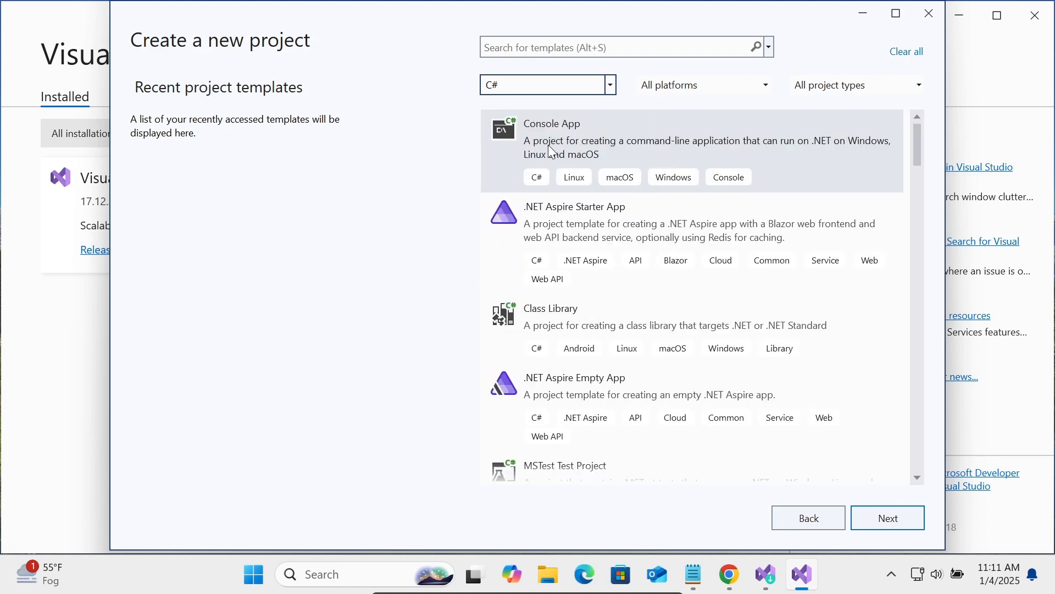
mouse_move(859, 99)
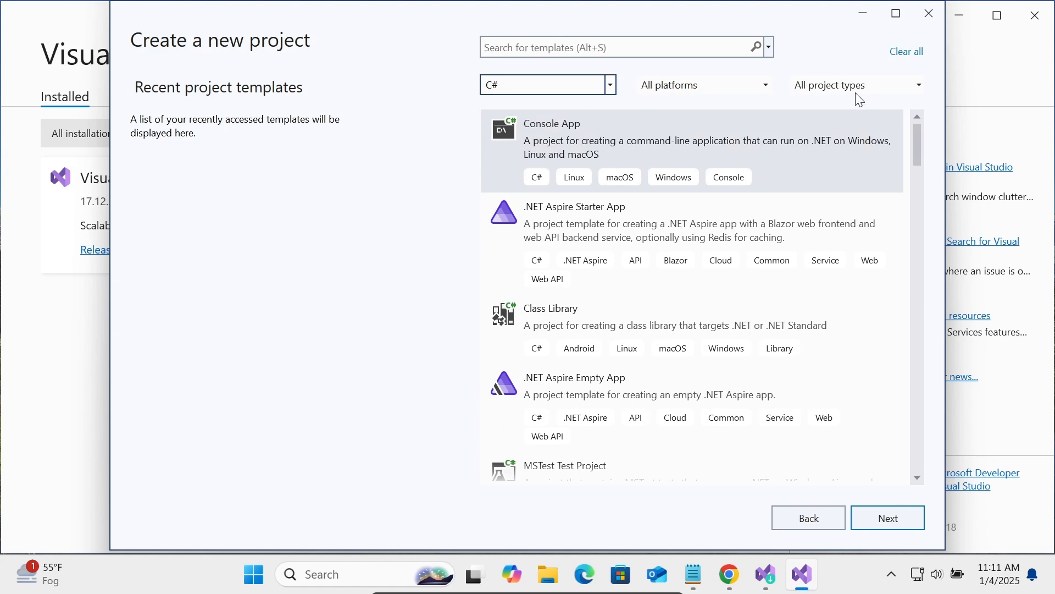
Step: Filter project types to Console to show the Console App (.NET Framework) template
click(855, 85)
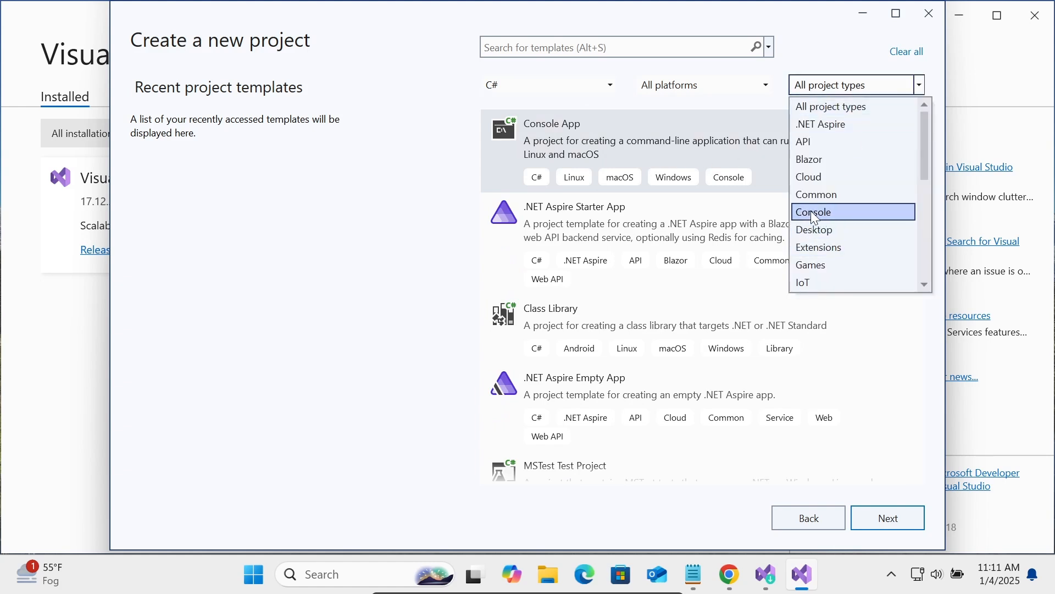
click(814, 211)
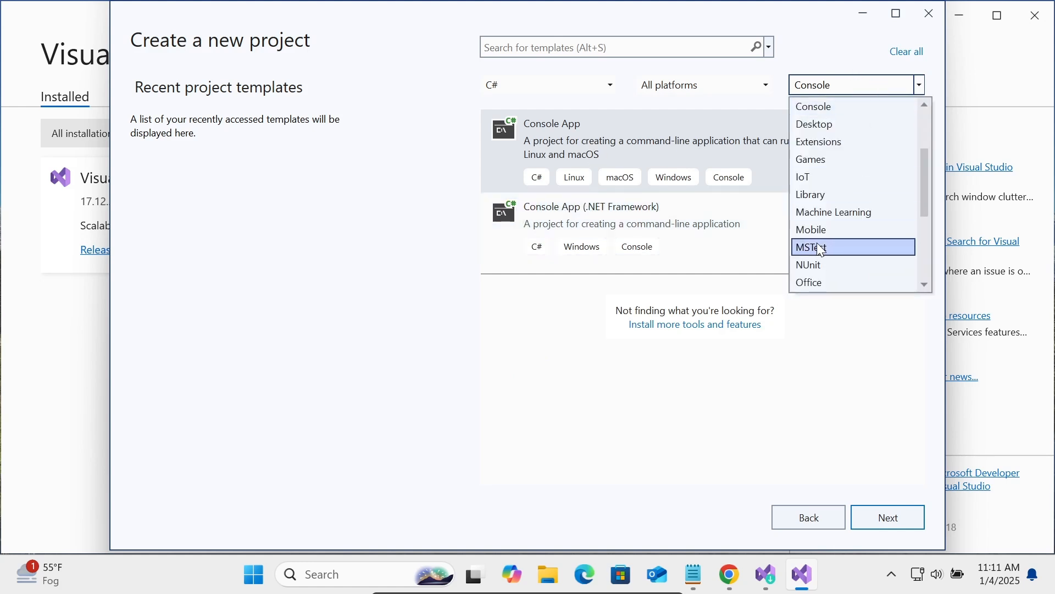
click(814, 125)
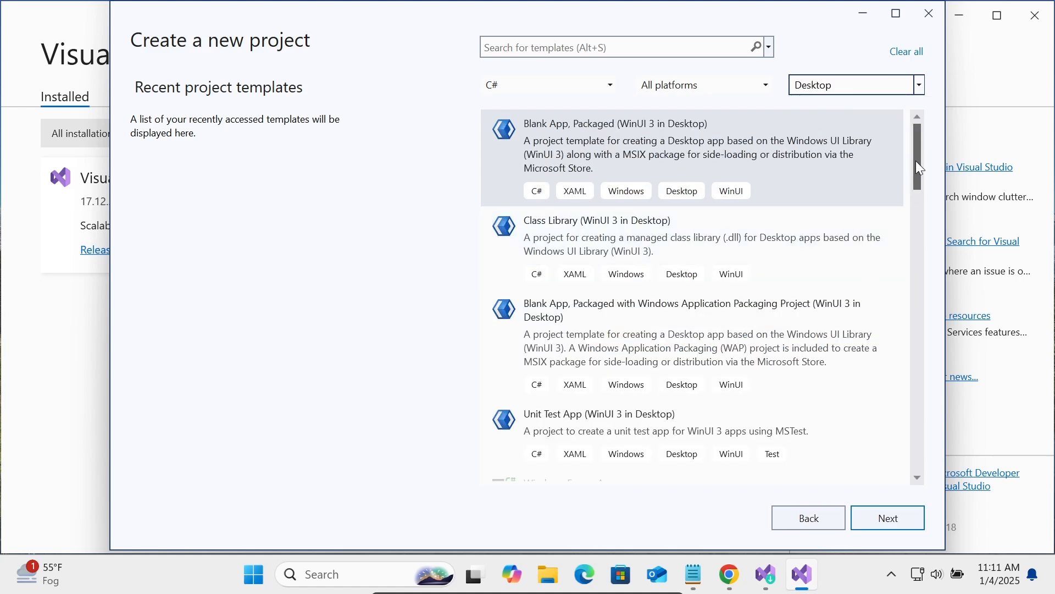
scroll(down, 3)
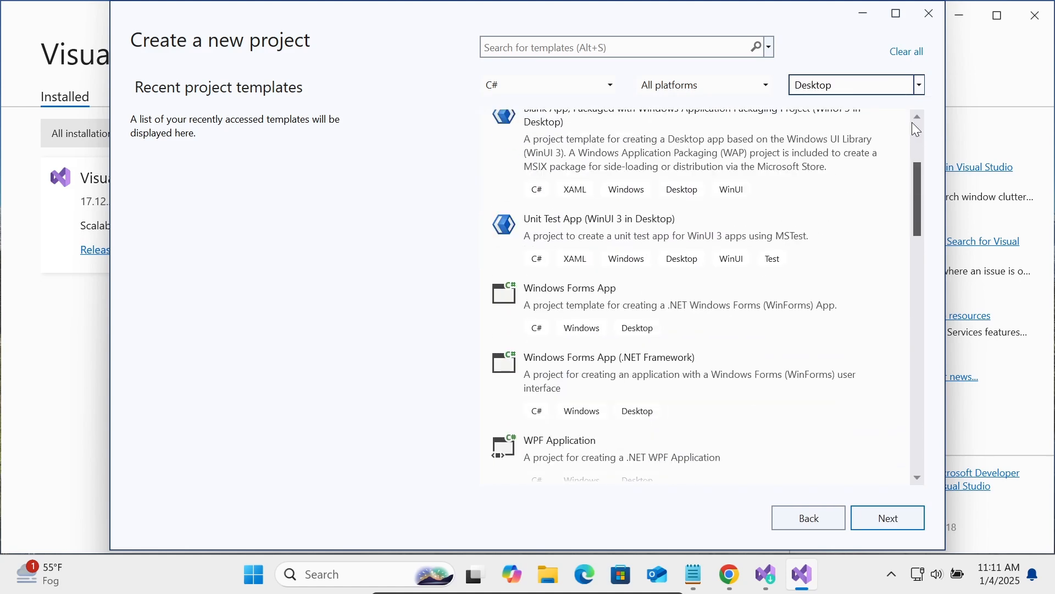
click(855, 85)
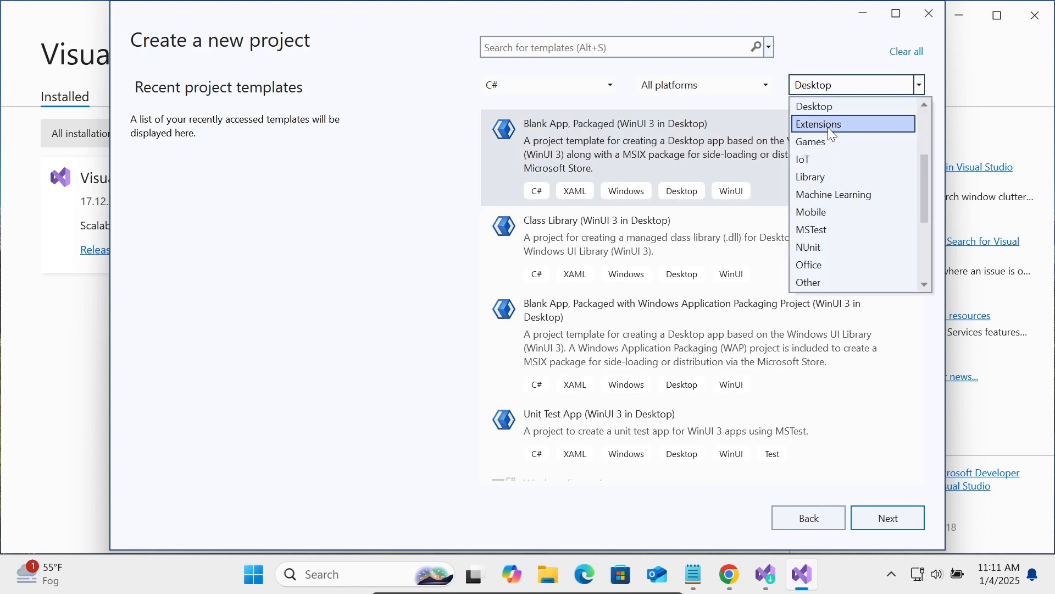
mouse_move(811, 126)
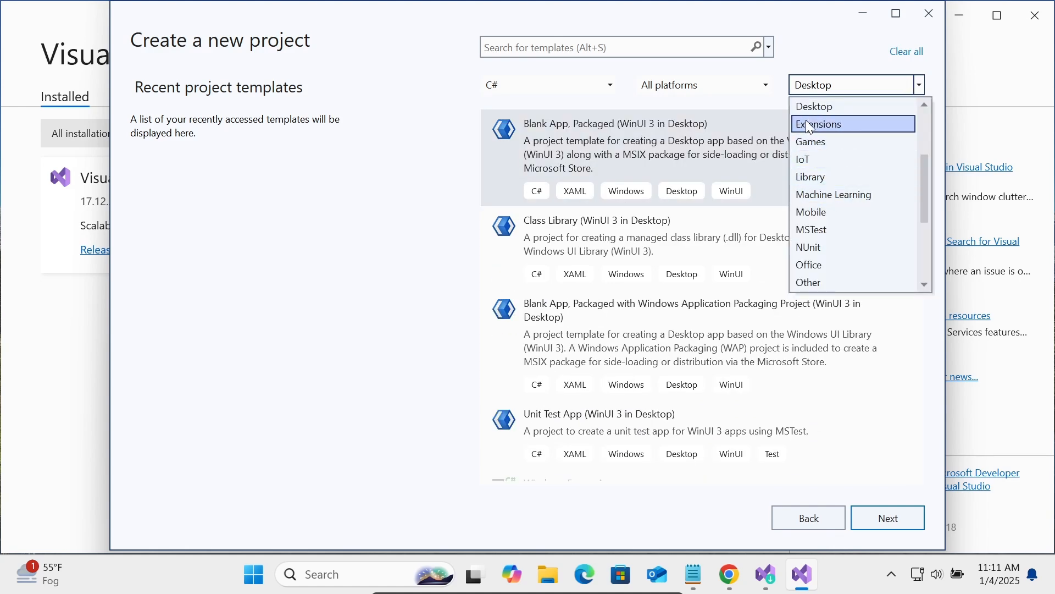
mouse_move(833, 194)
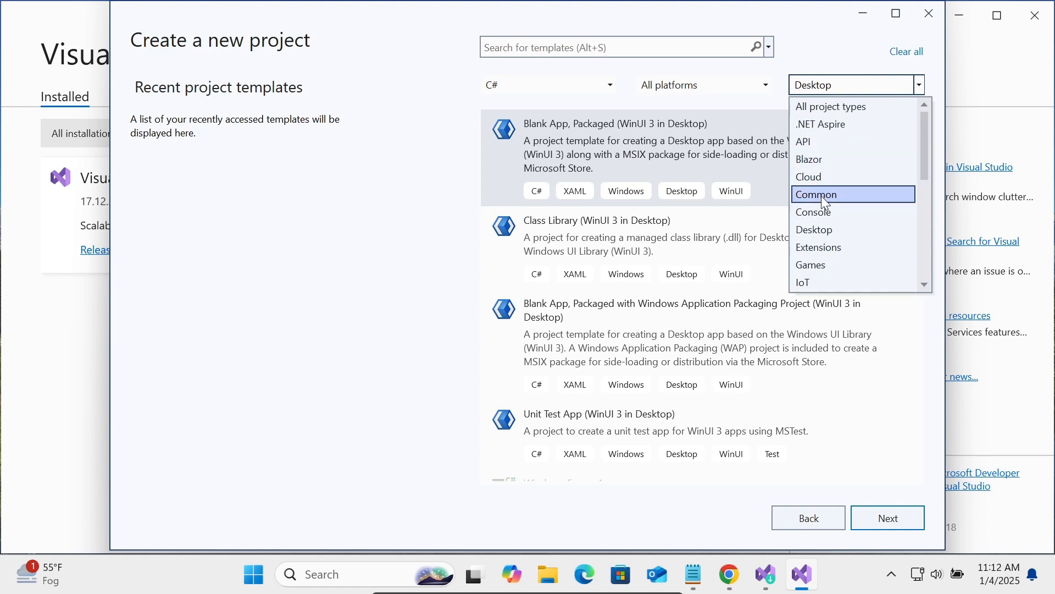
click(813, 211)
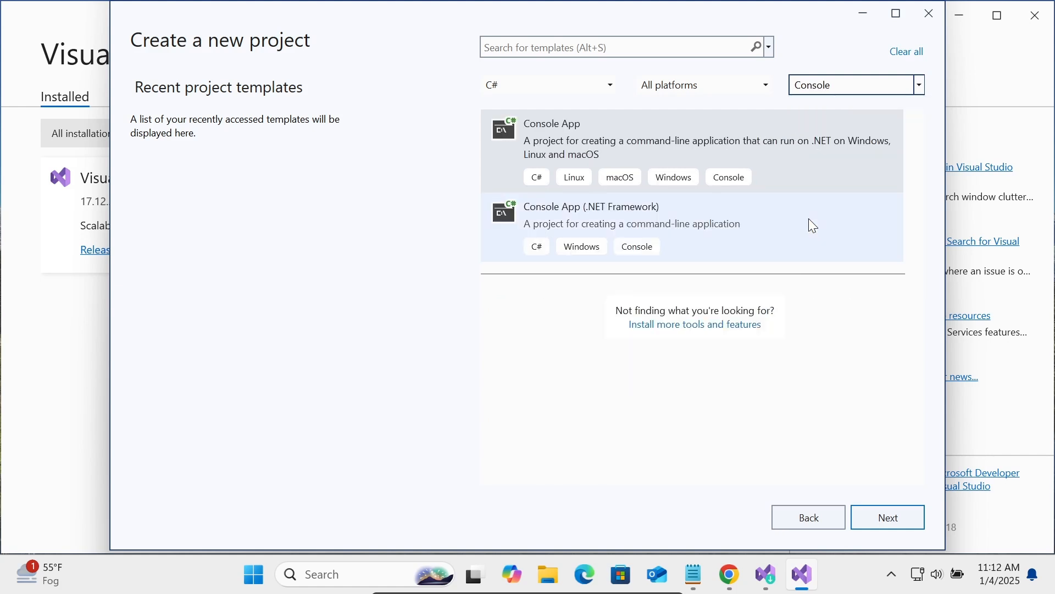
mouse_move(539, 217)
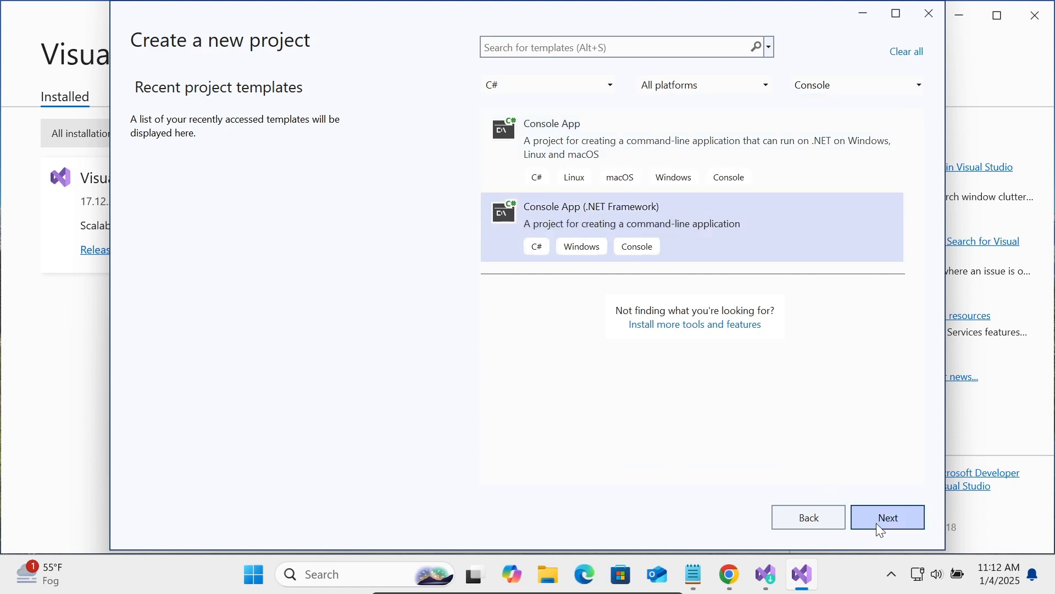
Step: Create ConsoleApp1 with default name and .NET Framework 4.7.2, opening Program.cs
click(886, 516)
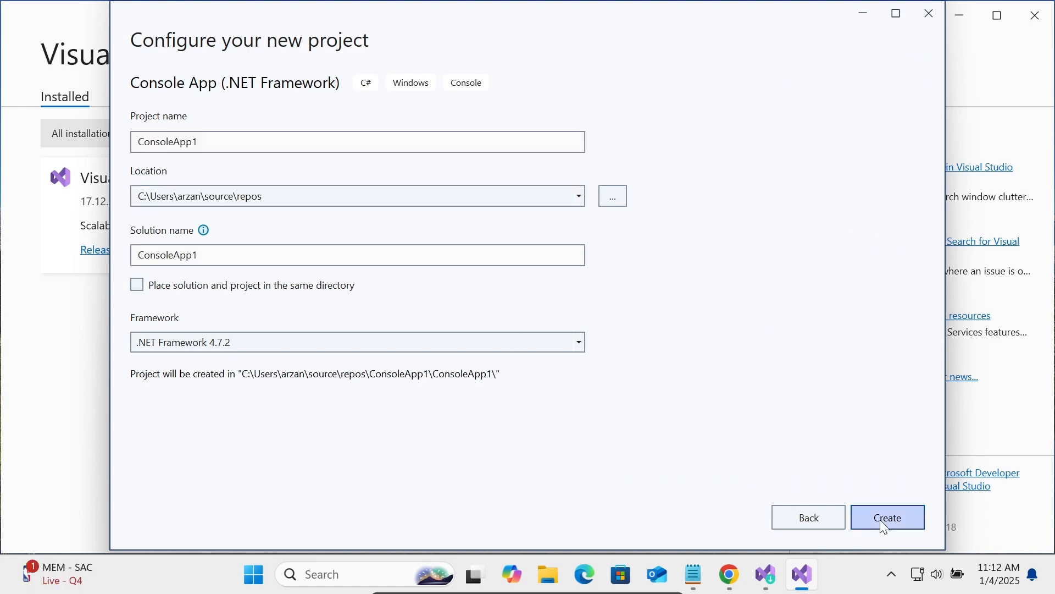
click(887, 517)
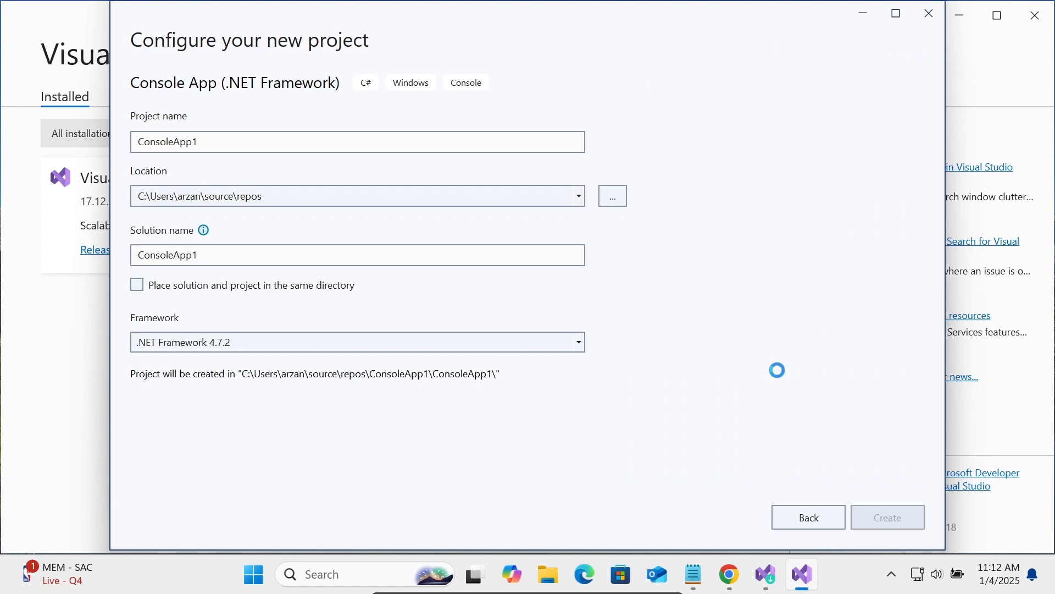
mouse_move(780, 377)
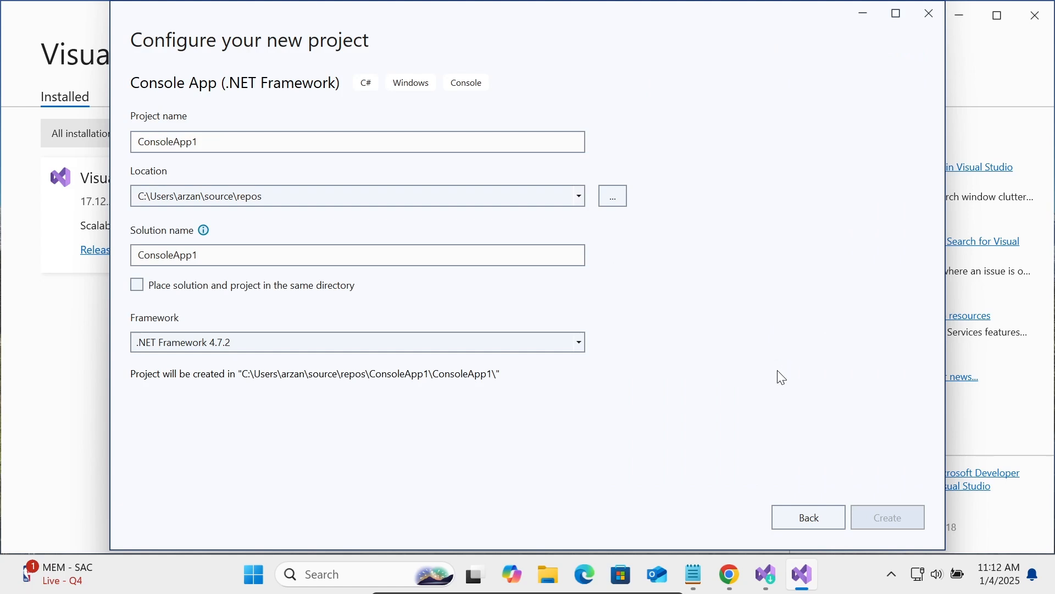
click(886, 516)
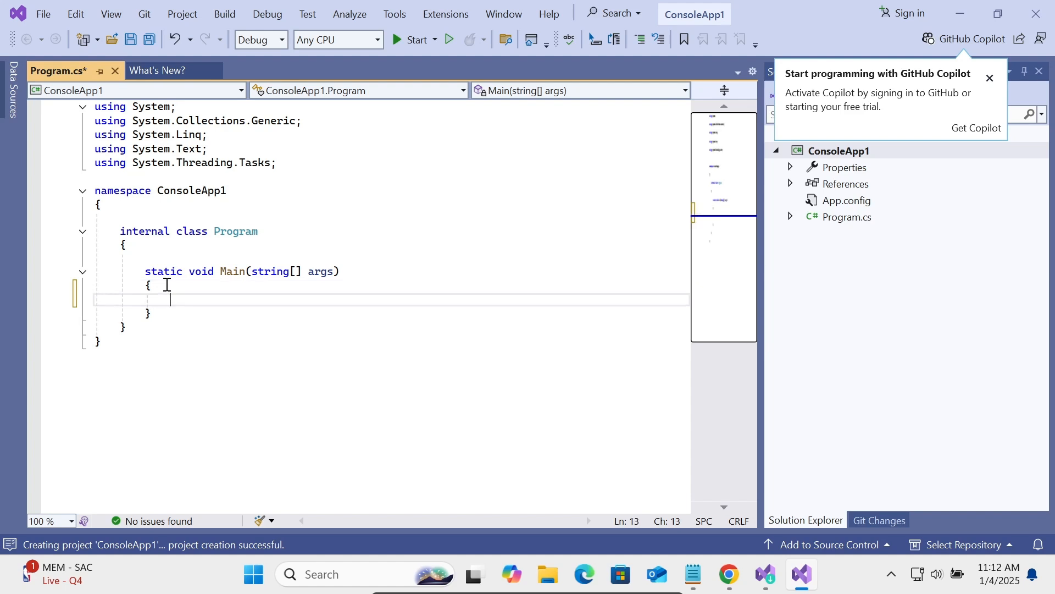
Step: Add the statement Console.WriteLine("Hello World"); inside Main, completing WriteLine via IntelliSense
text(C)
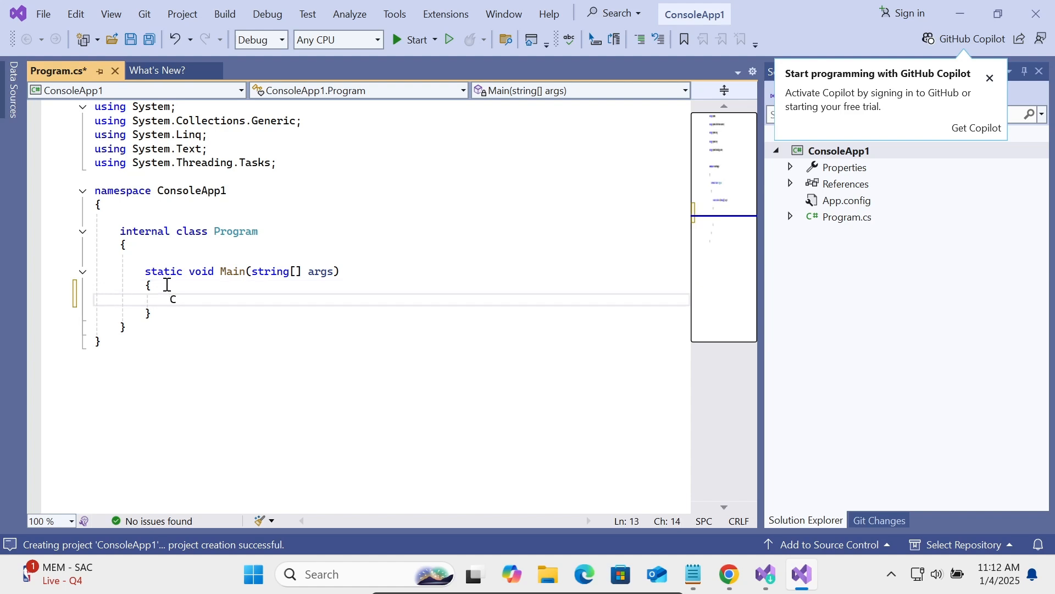
text(onsole)
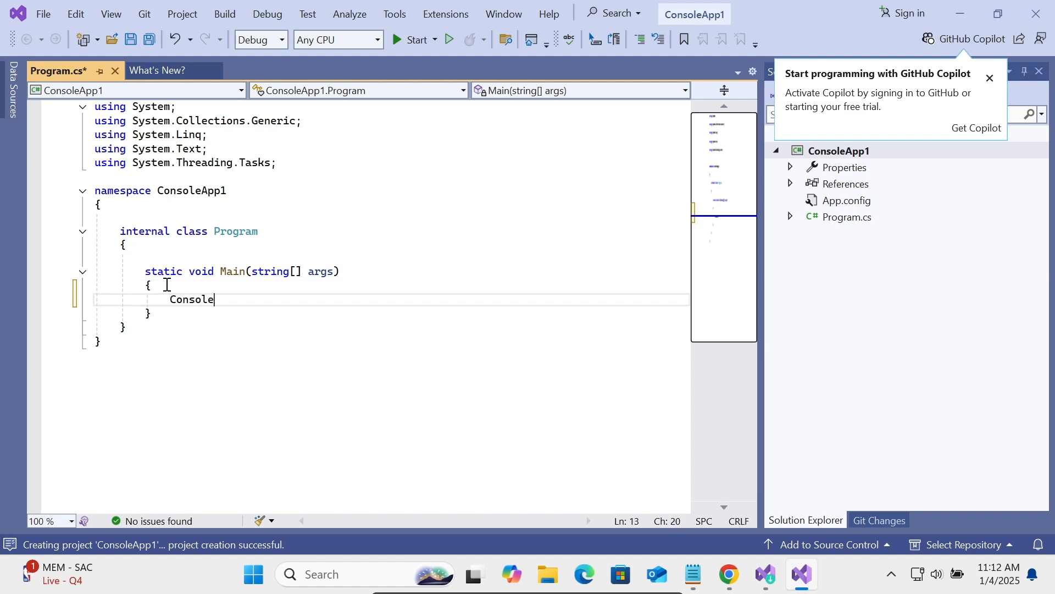
text(.)
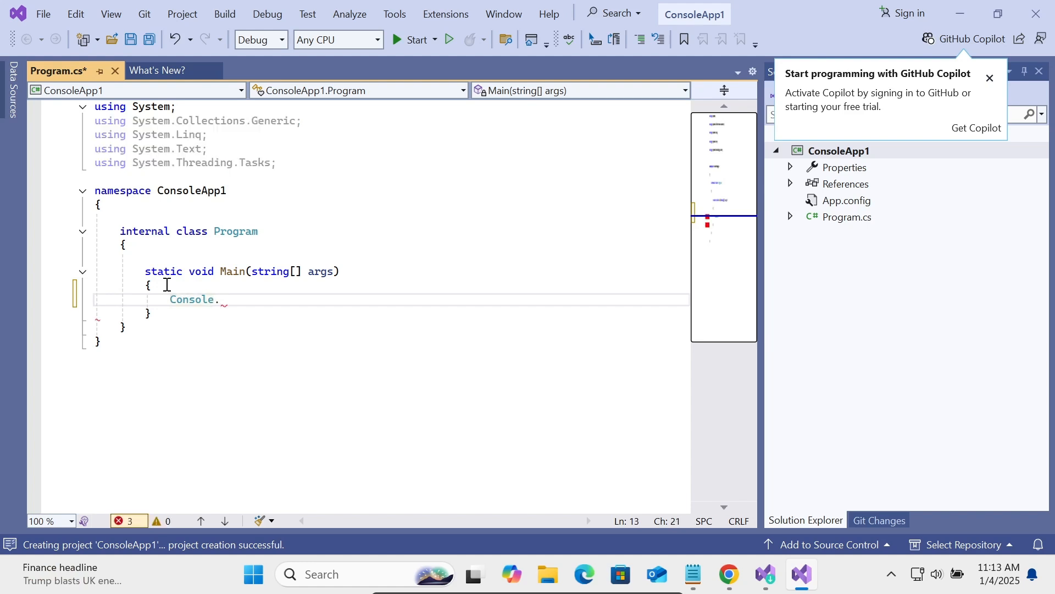
text(W)
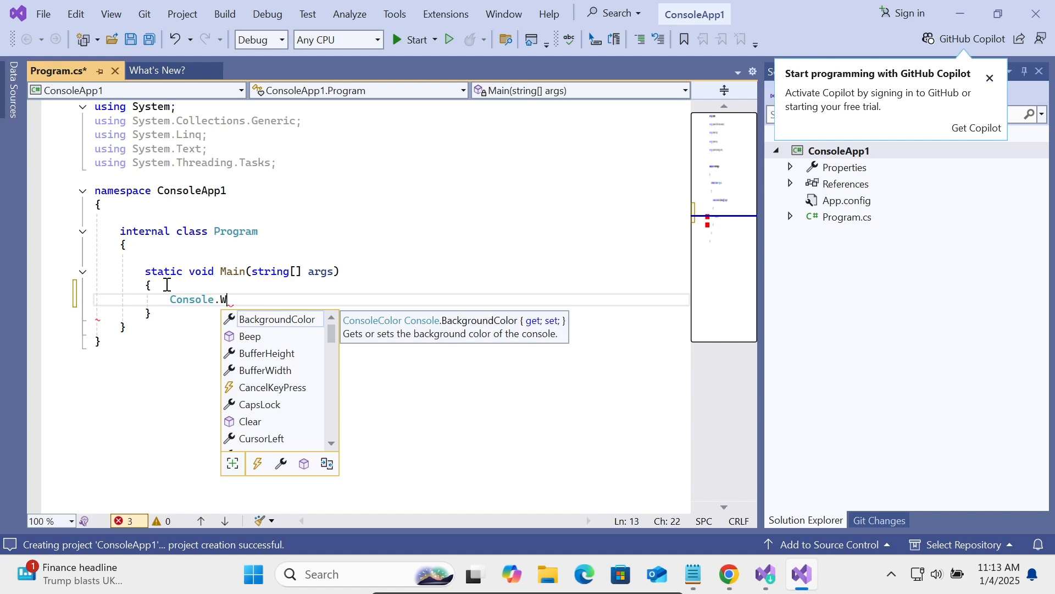
text(W)
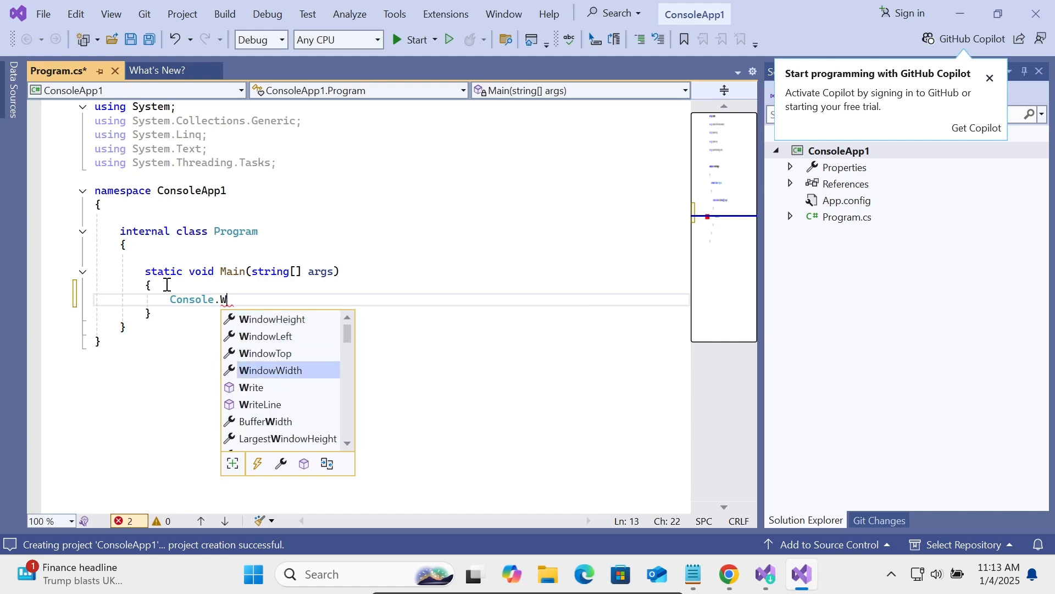
text(riteLine)
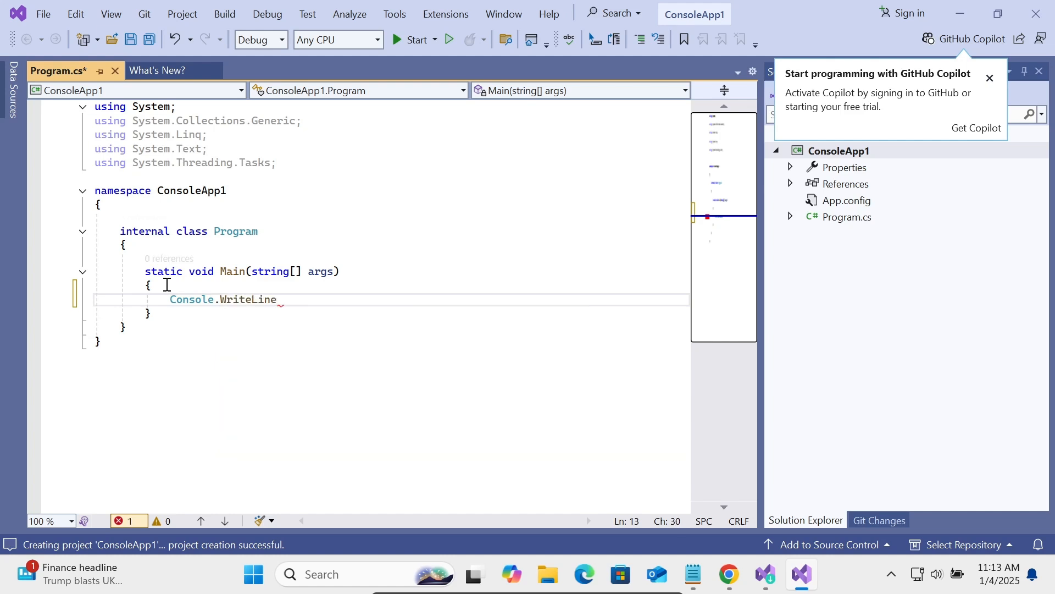
text((""))
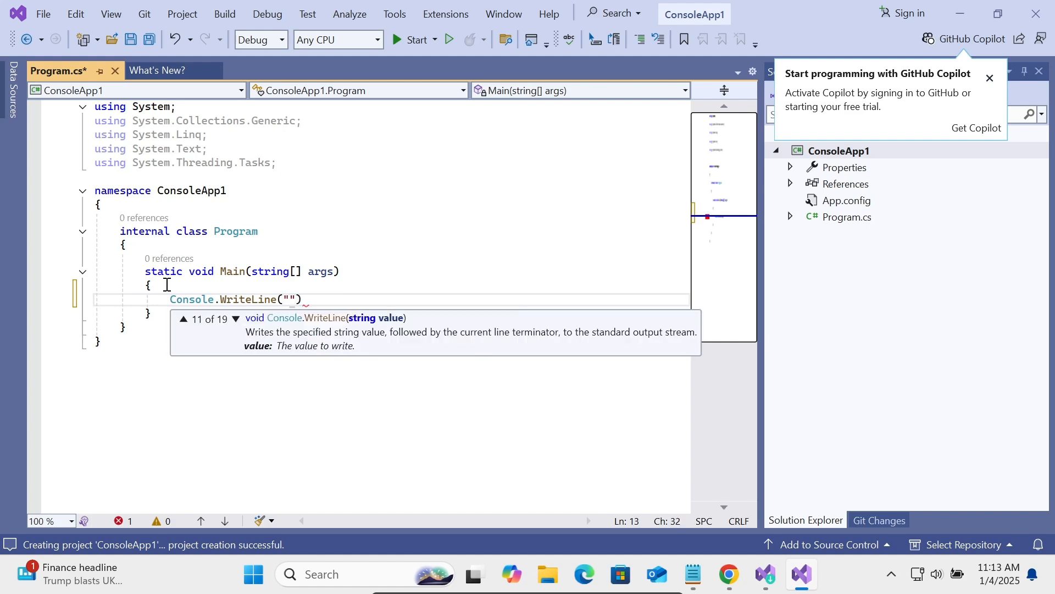
text(Hello)
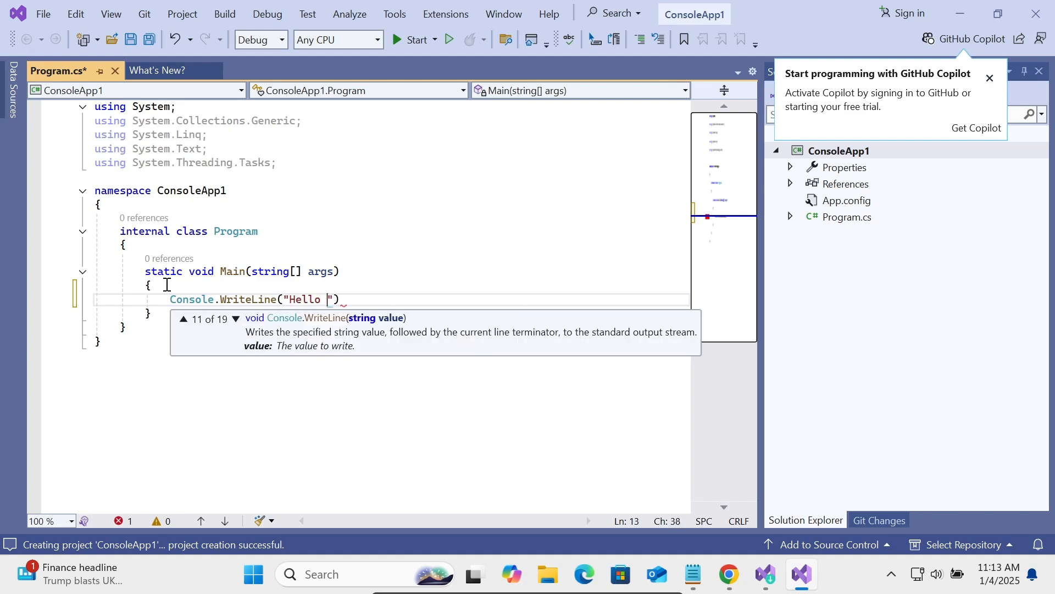
text(Worl)
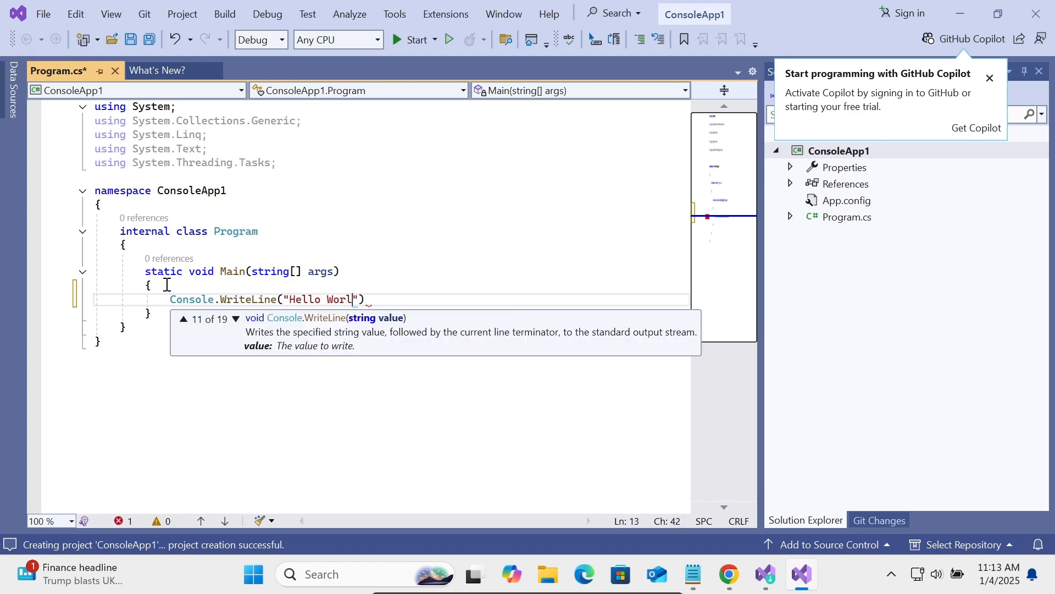
text(d)
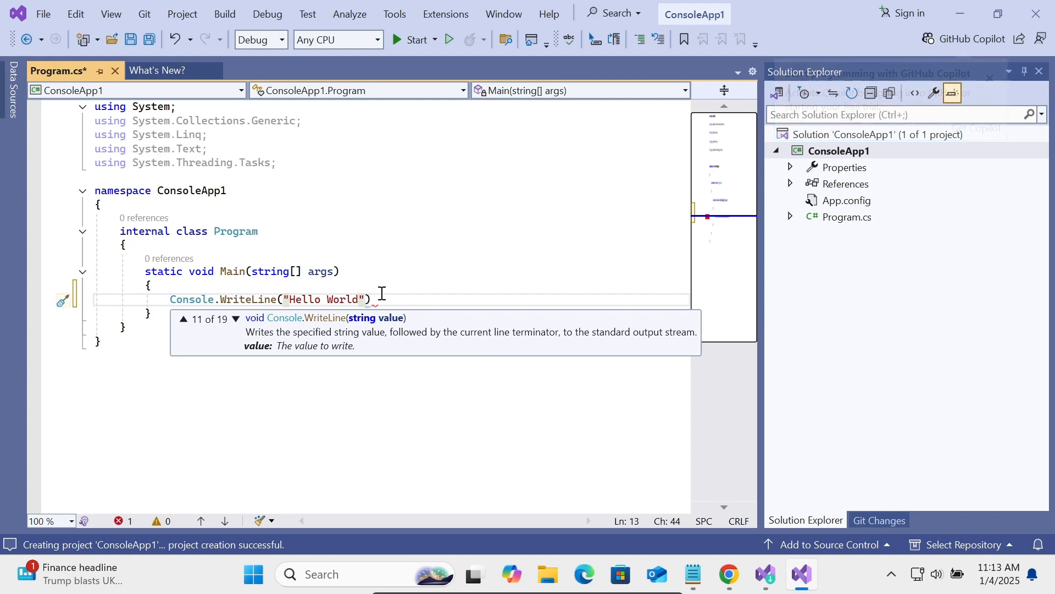
text(;)
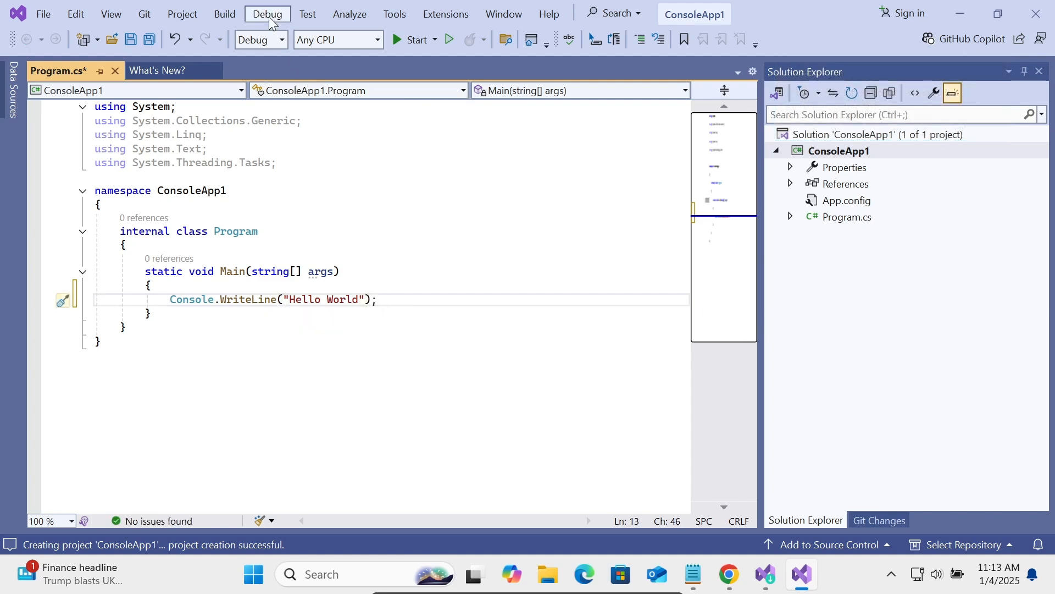
Step: Start Without Debugging so the console prints Hello World, then close the console and Output pane
click(267, 13)
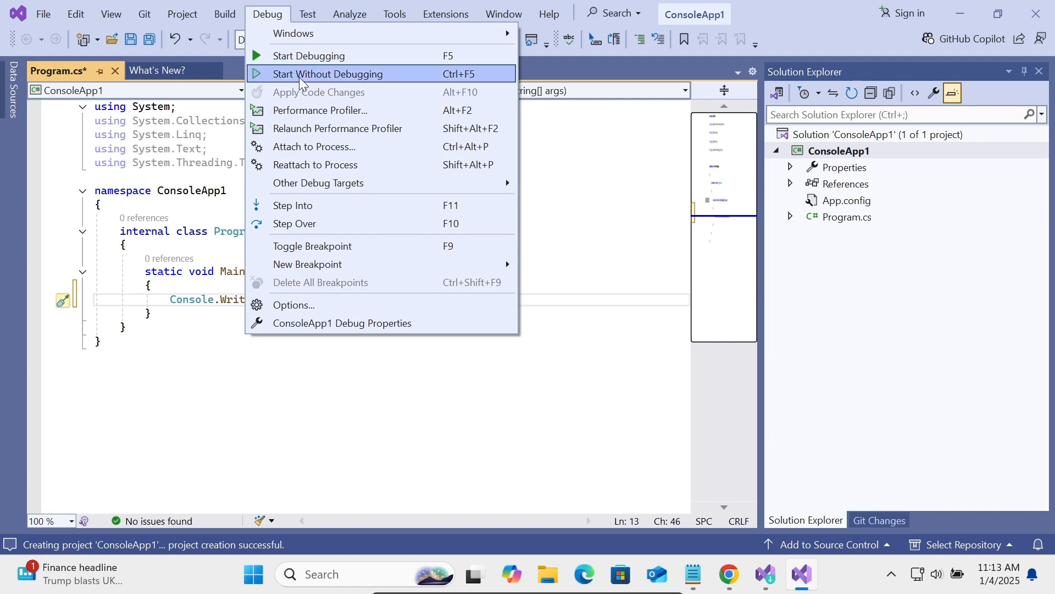
click(328, 74)
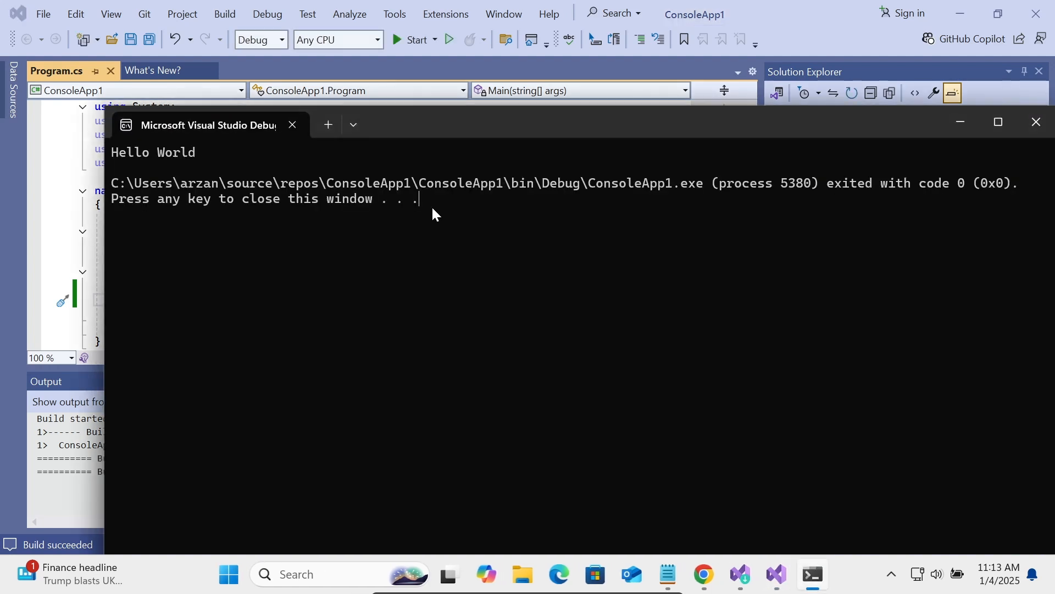
mouse_move(364, 251)
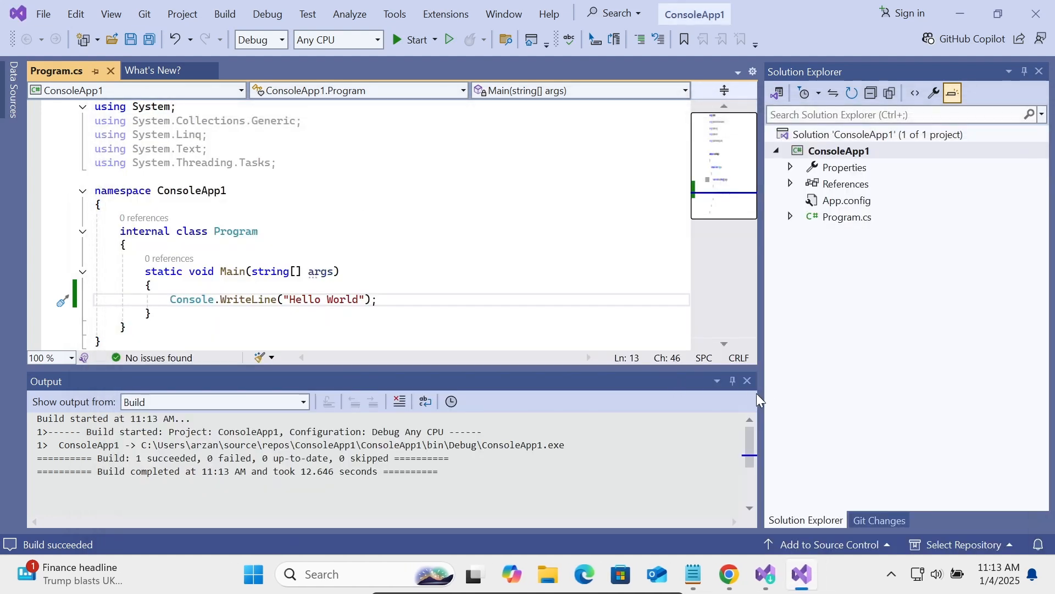
click(745, 381)
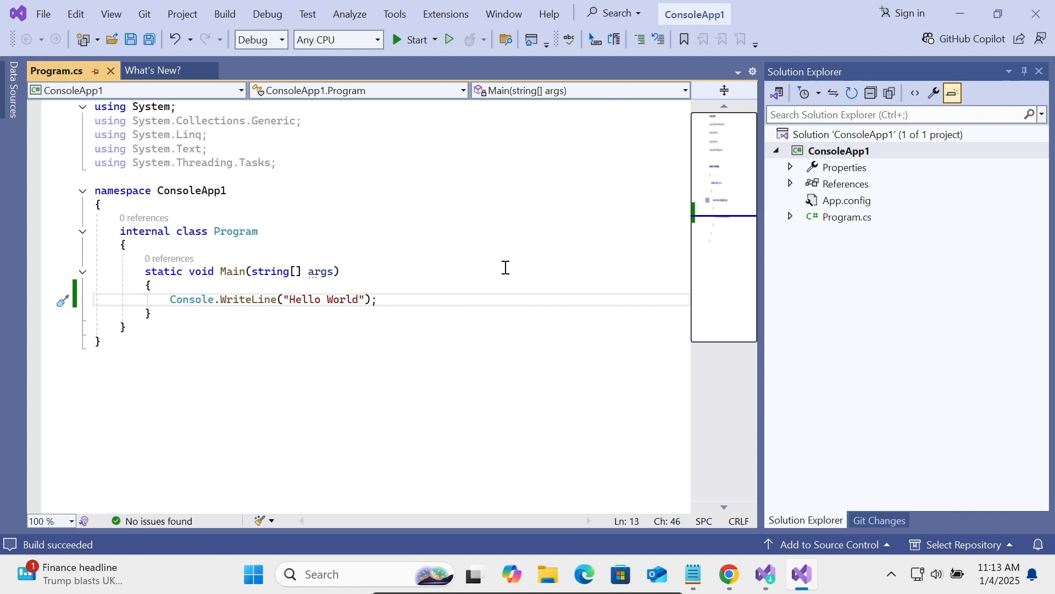
click(692, 574)
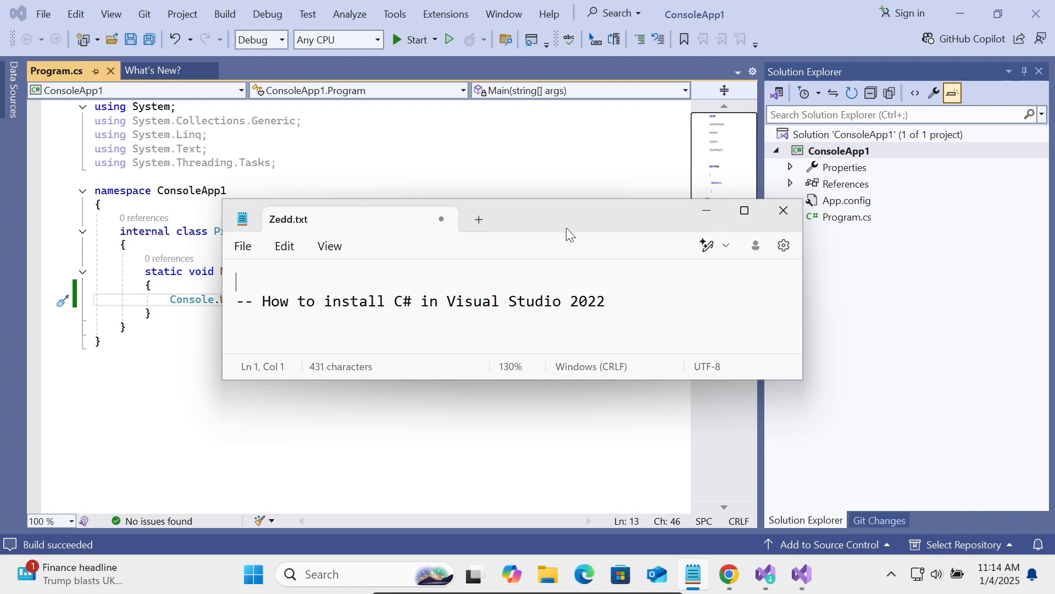
mouse_move(706, 211)
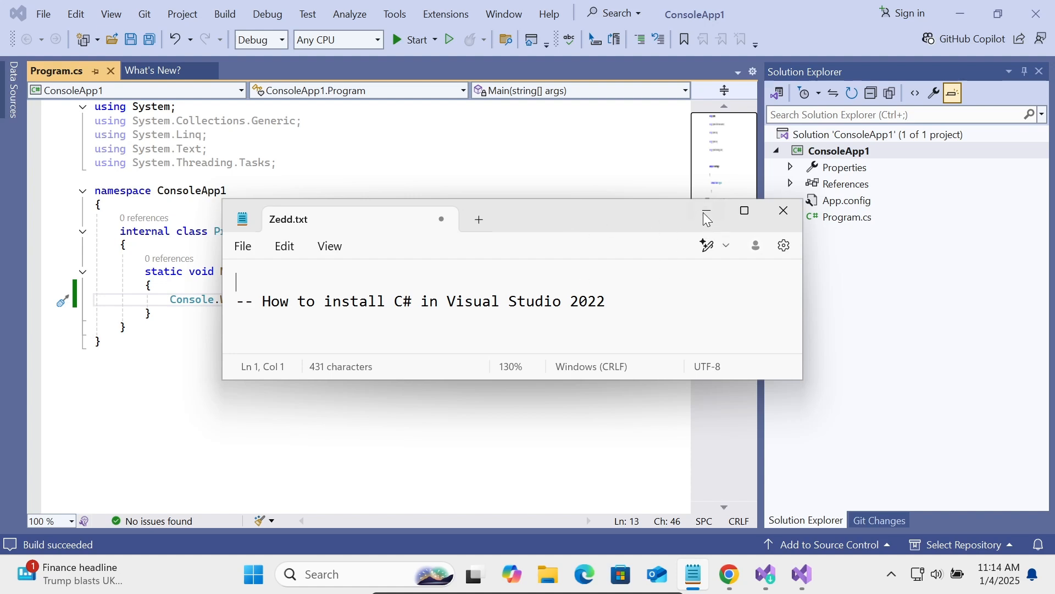